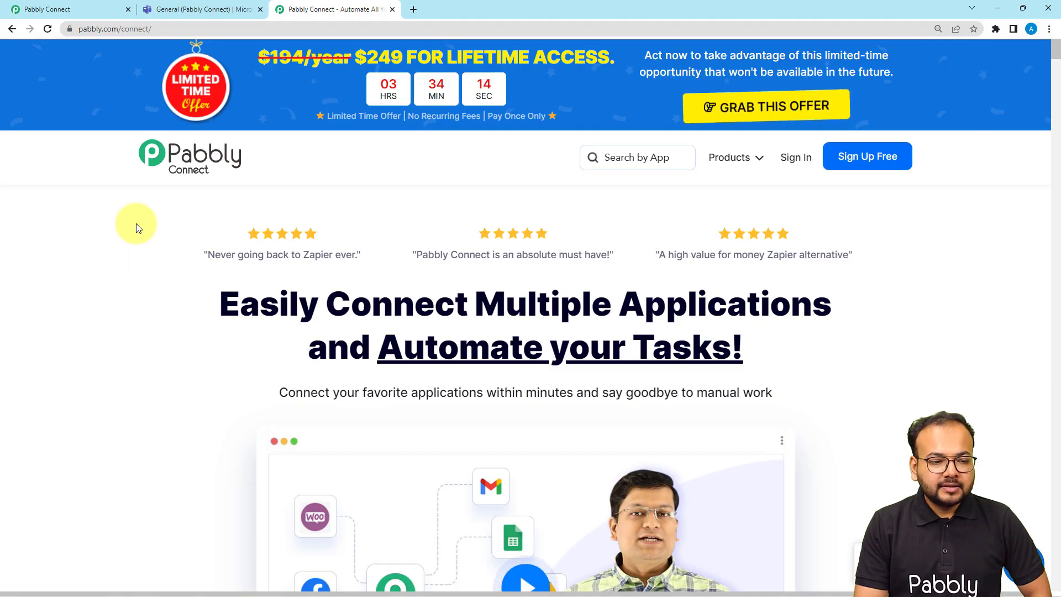
pyautogui.moveTo(148, 232)
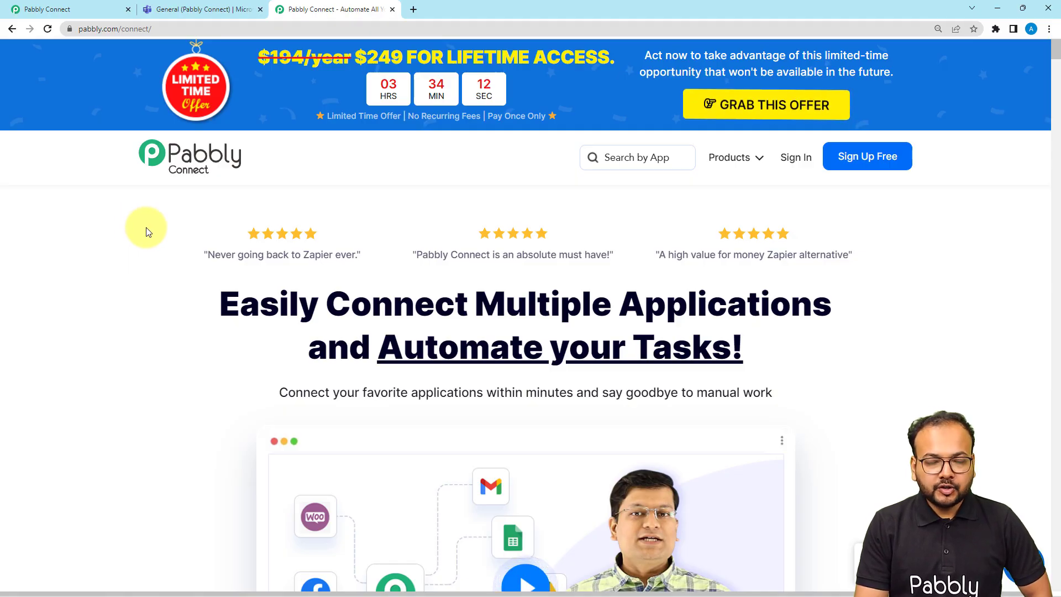
pyautogui.moveTo(241, 185)
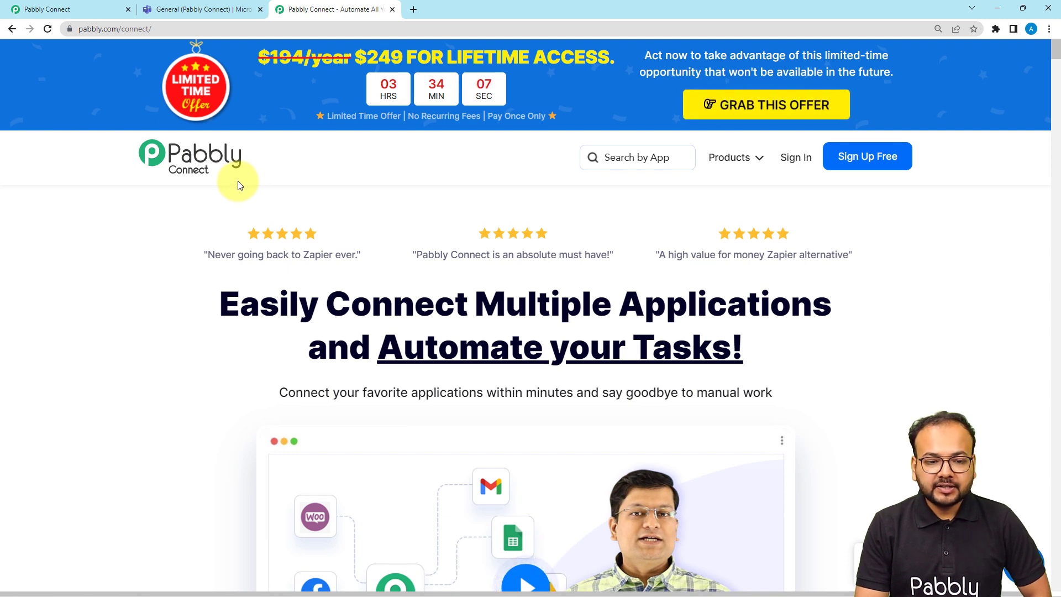
pyautogui.moveTo(894, 142)
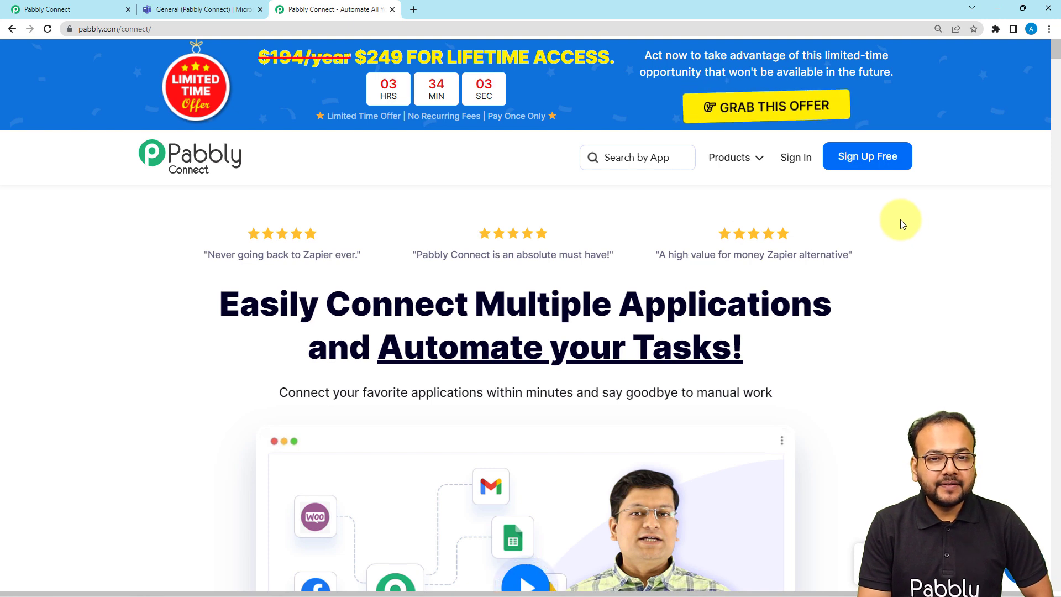
pyautogui.moveTo(896, 182)
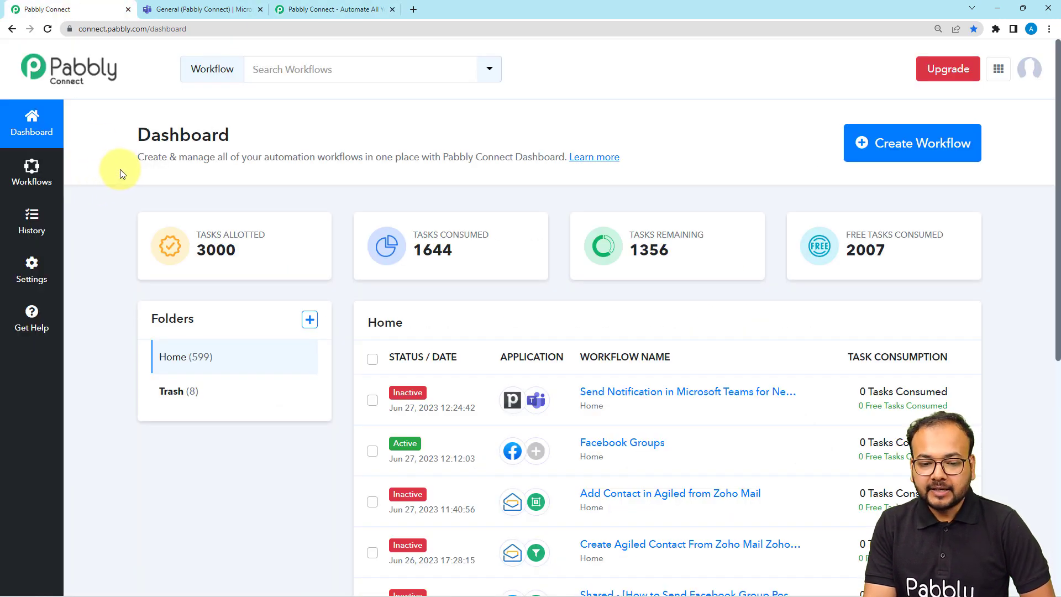
# Step: Create a workflow named 'Send Notifications to Microsoft Teams on PipeDrive Leads'
pyautogui.click(913, 143)
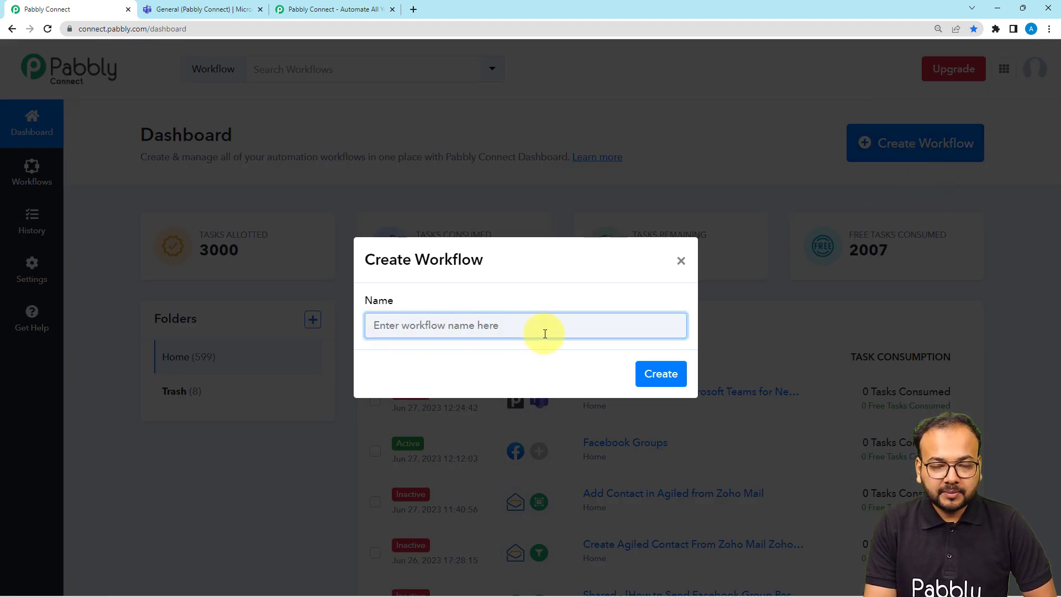
pyautogui.moveTo(1059, 223)
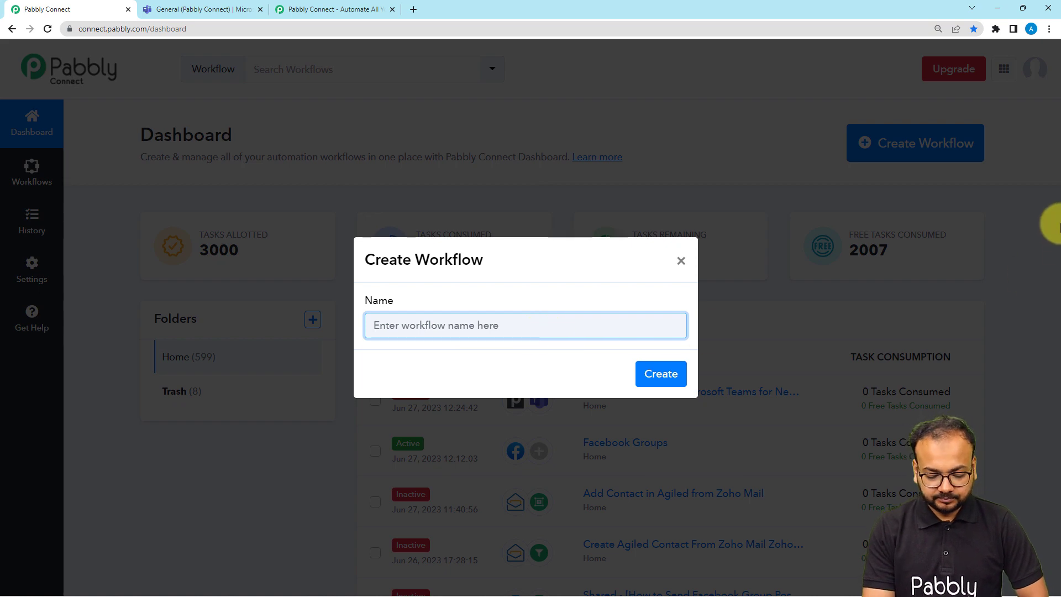
pyautogui.write('Send Notifications to Microsoft Teams on PipeDrive Leads')
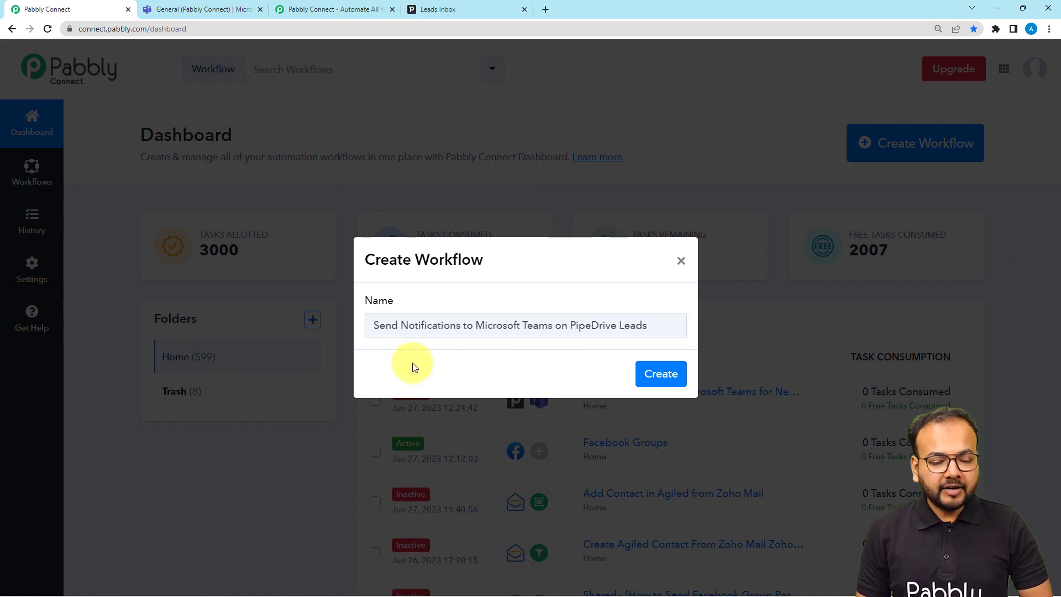
pyautogui.click(661, 374)
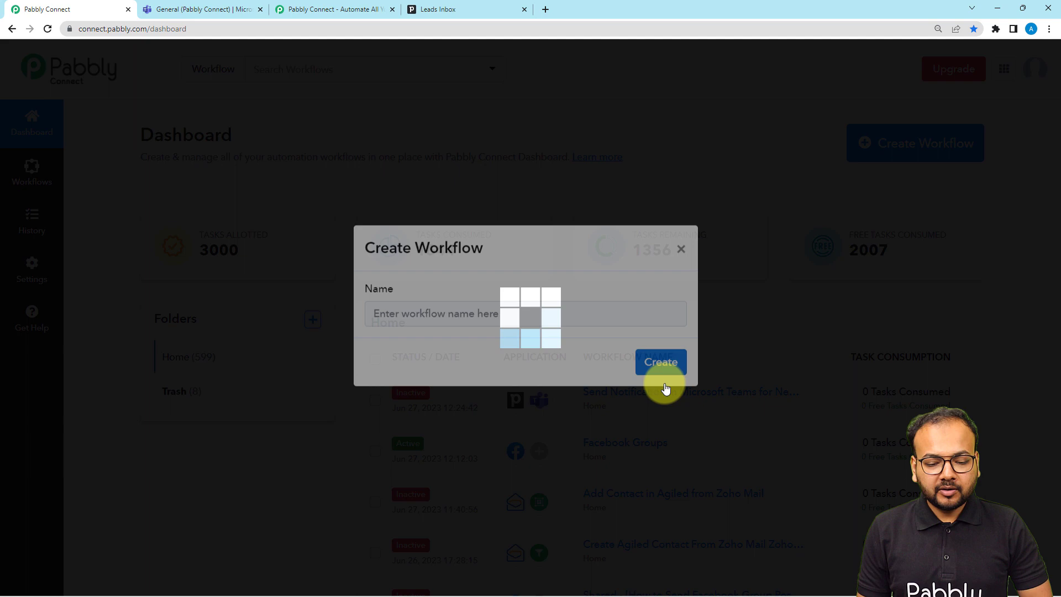
pyautogui.click(660, 361)
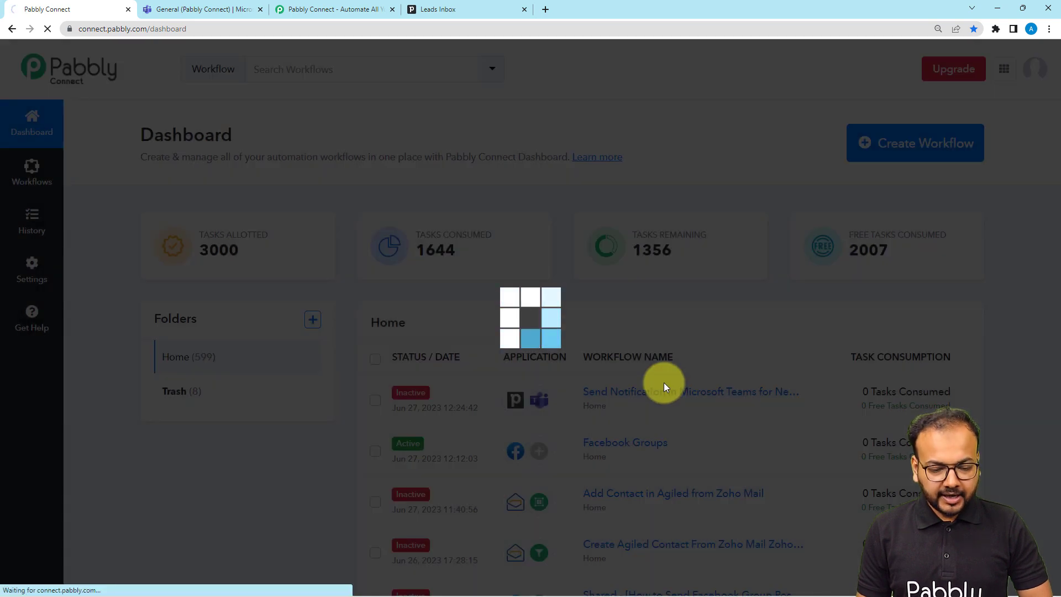
pyautogui.click(691, 392)
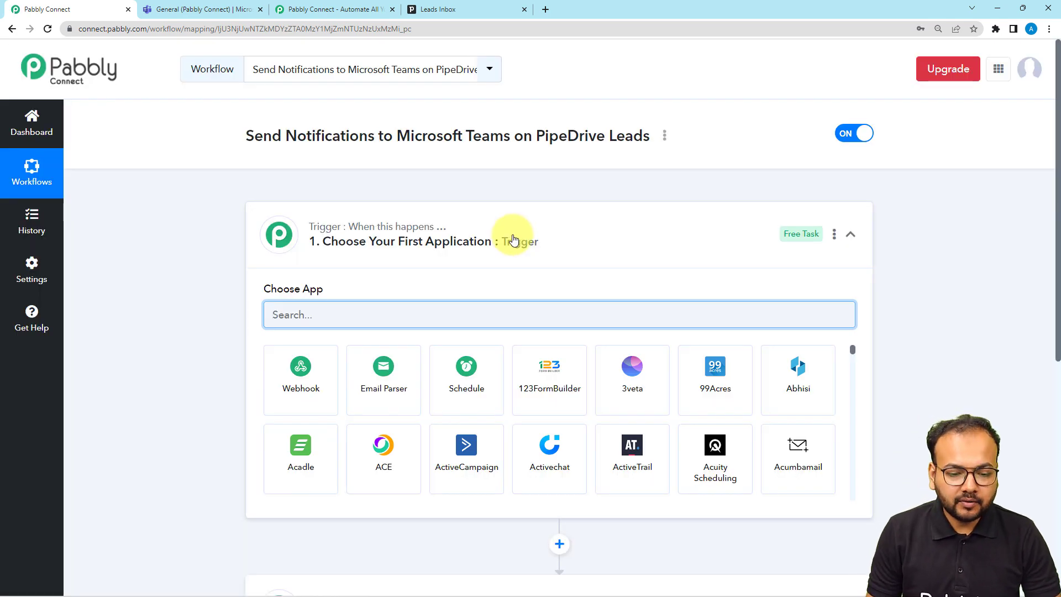
pyautogui.click(851, 235)
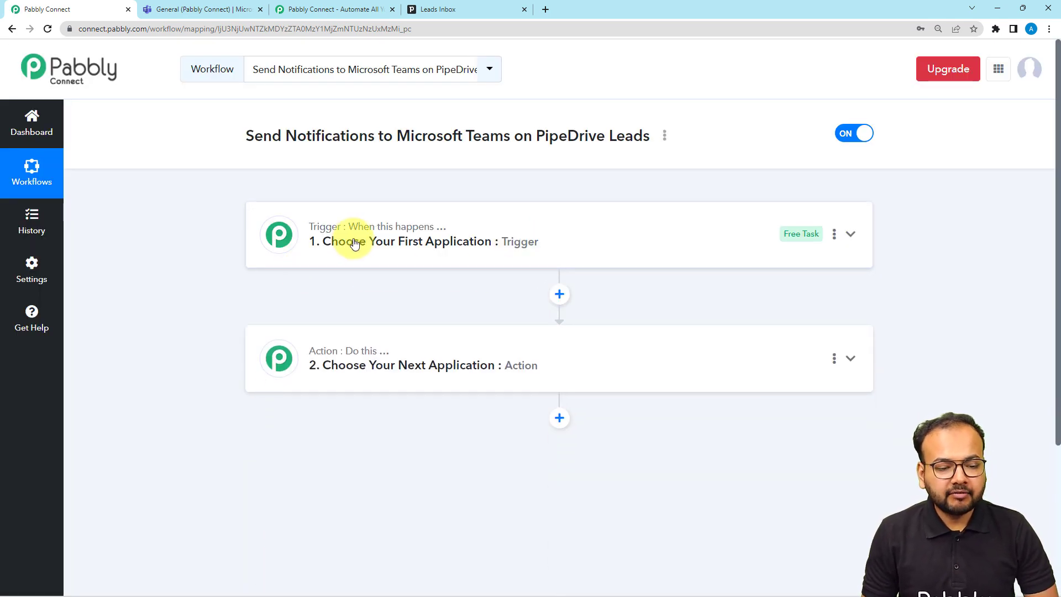
pyautogui.moveTo(347, 260)
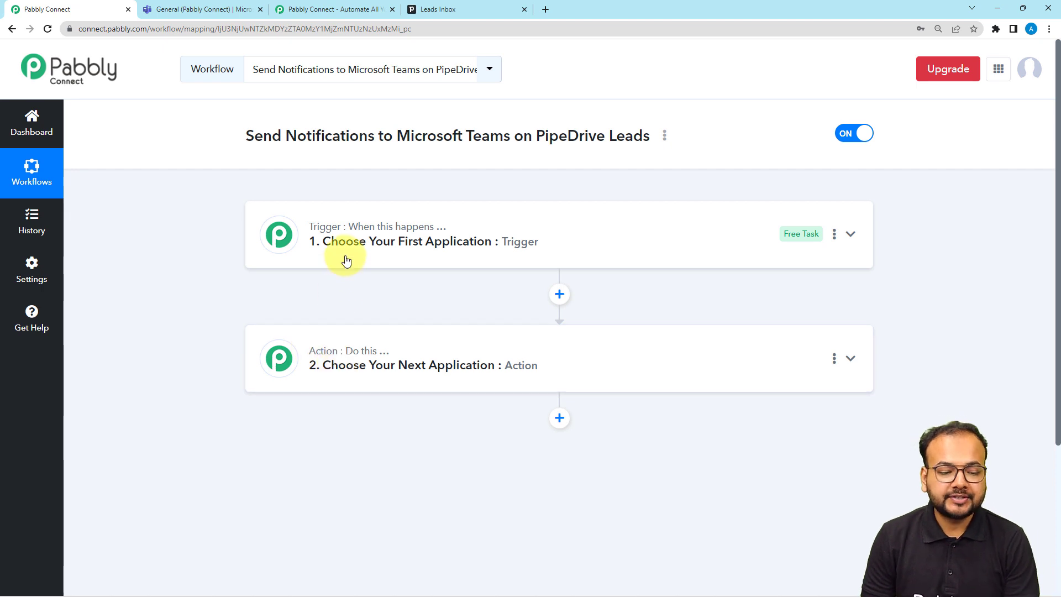
pyautogui.moveTo(363, 228)
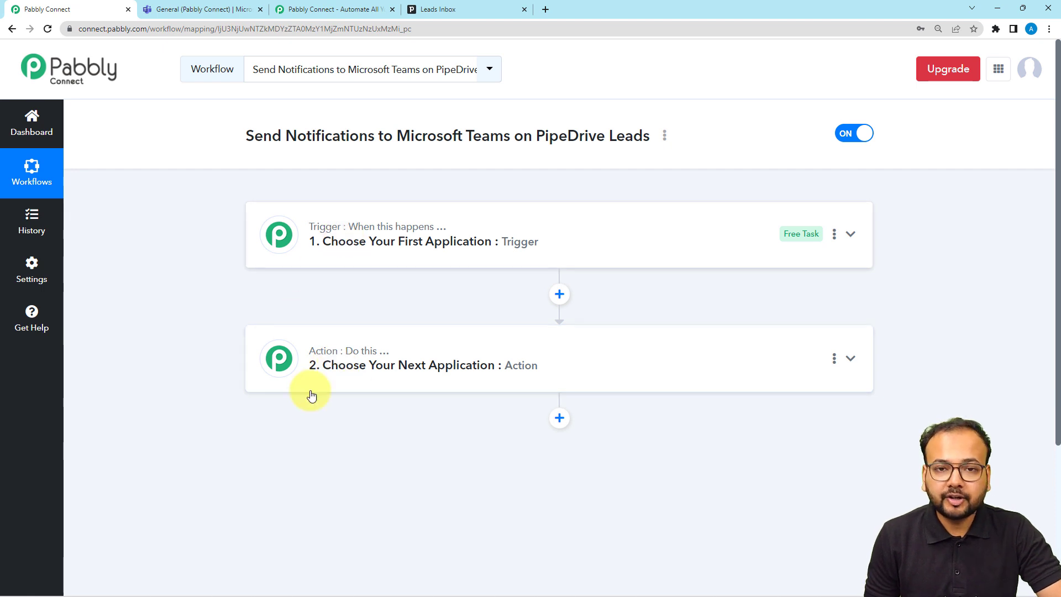
pyautogui.moveTo(411, 278)
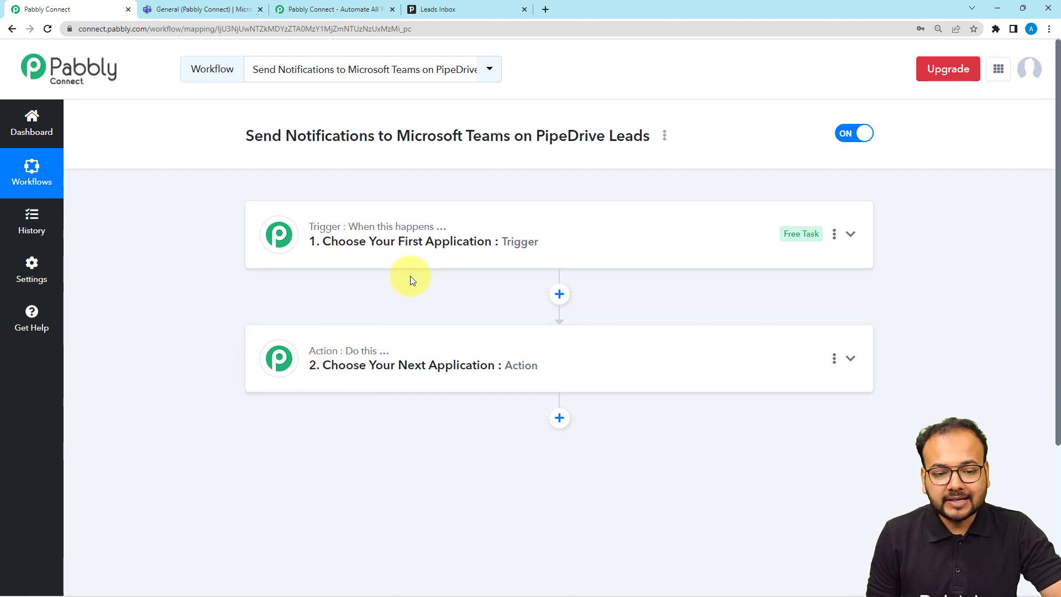
pyautogui.moveTo(561, 155)
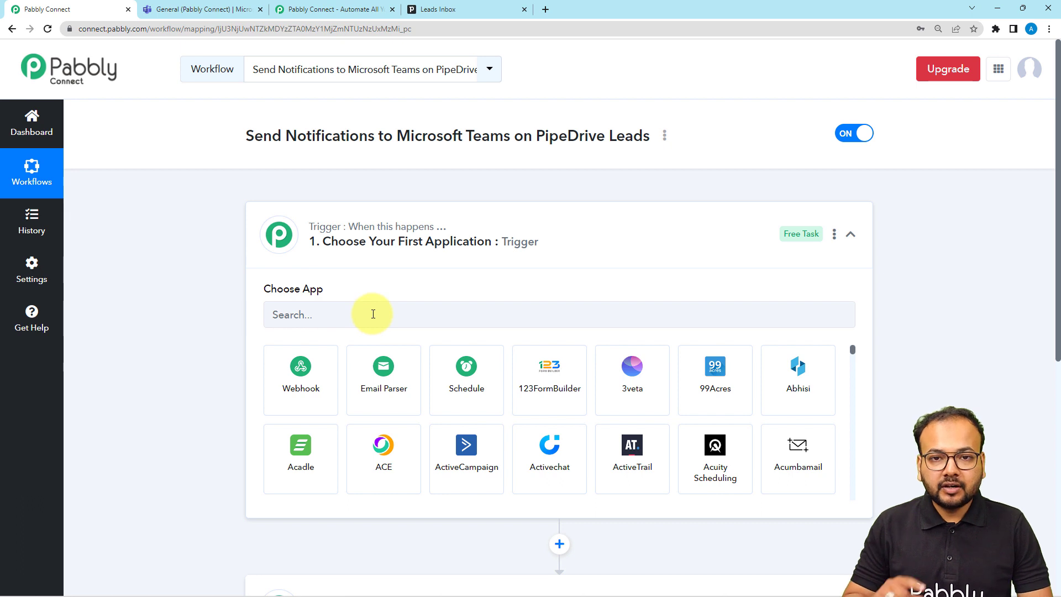
# Step: Search 'pip', set Pipedrive with the New Lead trigger event, and start connecting an account
pyautogui.click(374, 314)
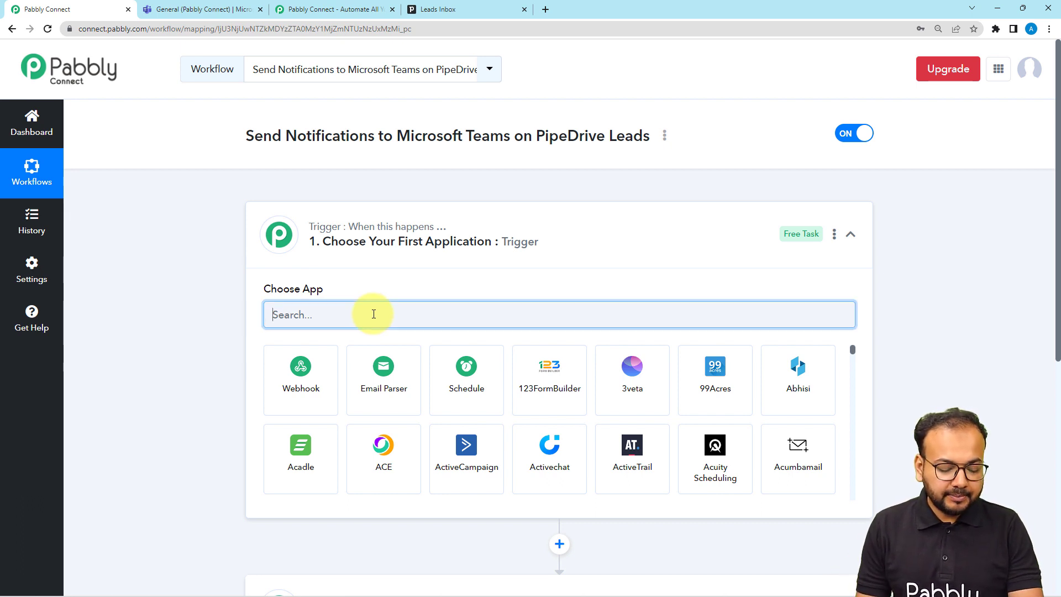
pyautogui.write('pip')
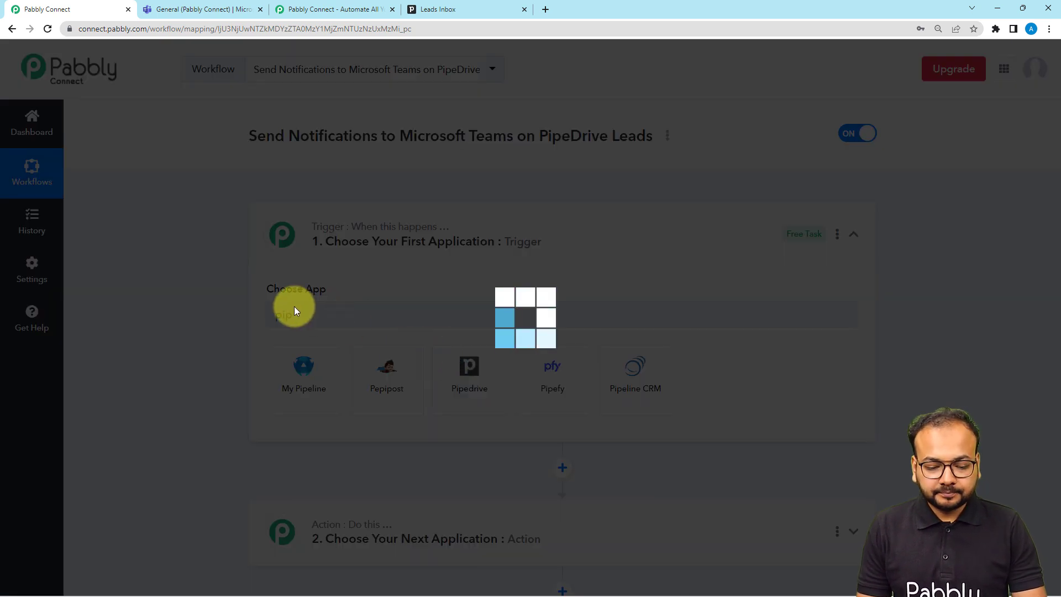
pyautogui.click(468, 372)
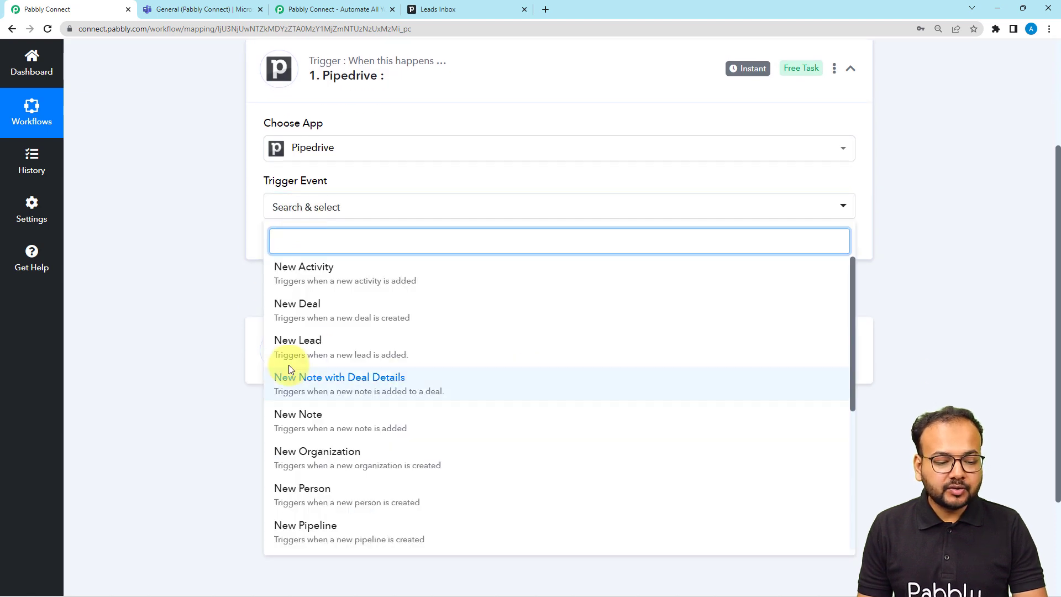
pyautogui.click(298, 341)
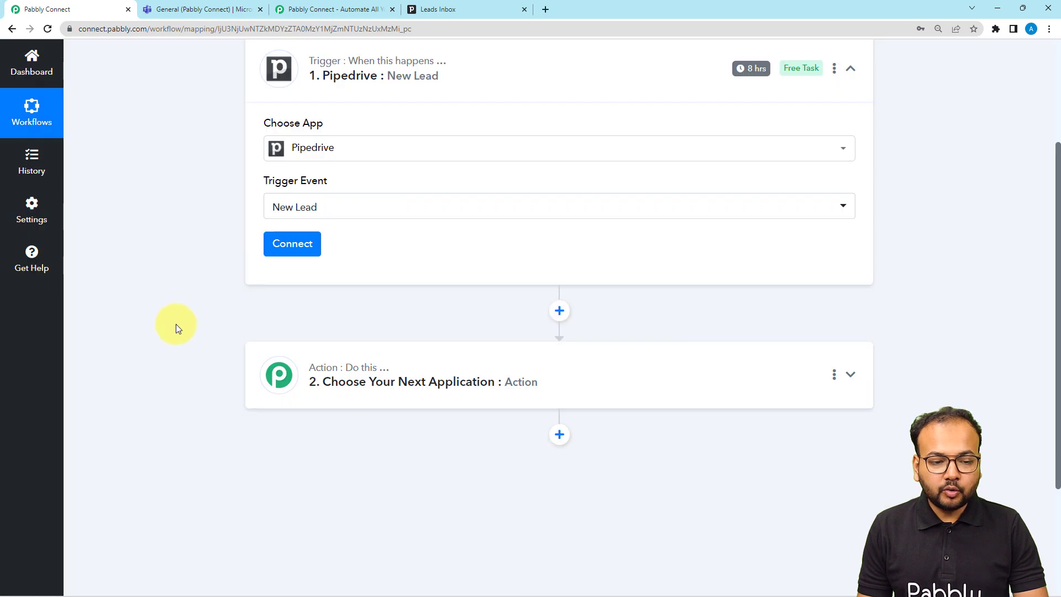
pyautogui.click(291, 244)
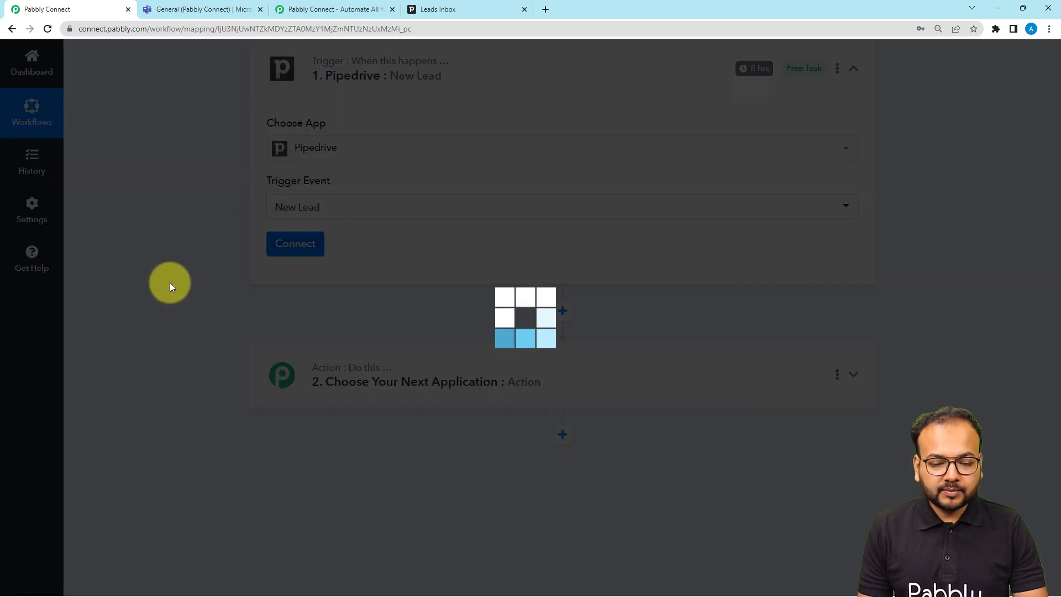
# Step: Choose Add New Connection in the Connect Pipedrive Account panel
pyautogui.click(295, 243)
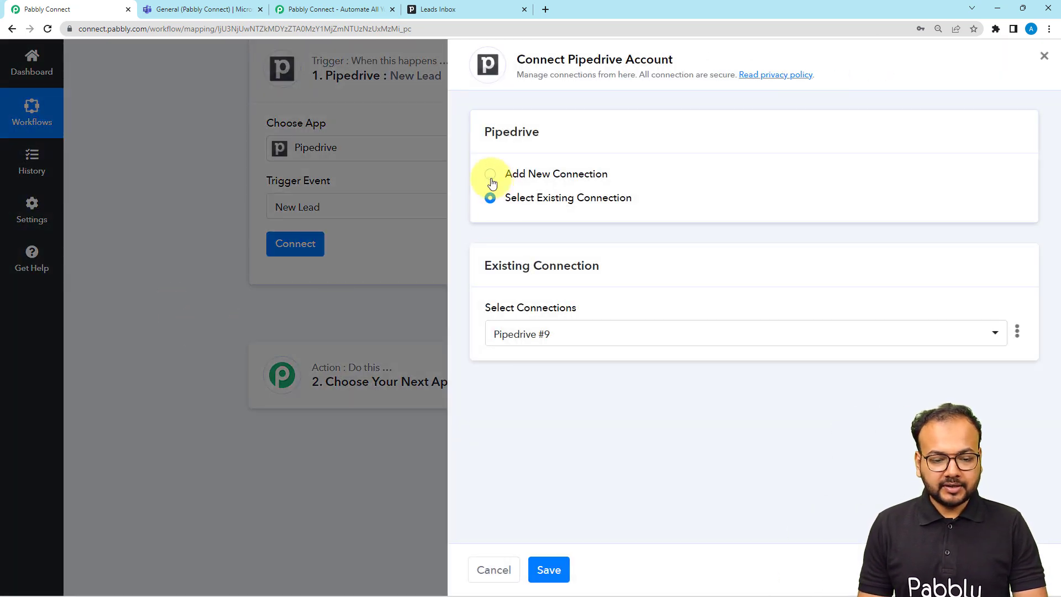
pyautogui.click(489, 174)
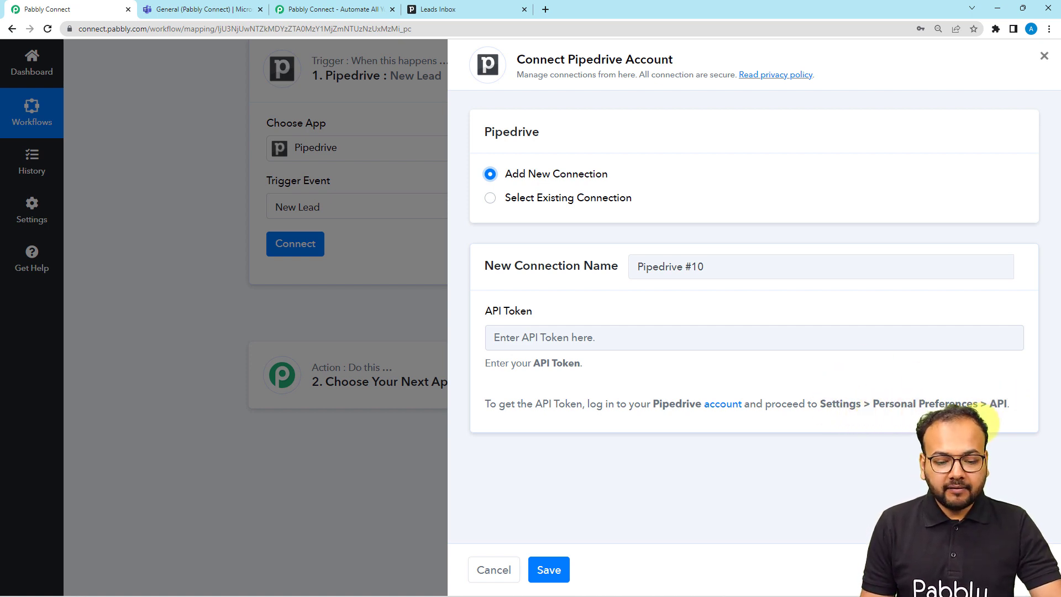
pyautogui.moveTo(667, 50)
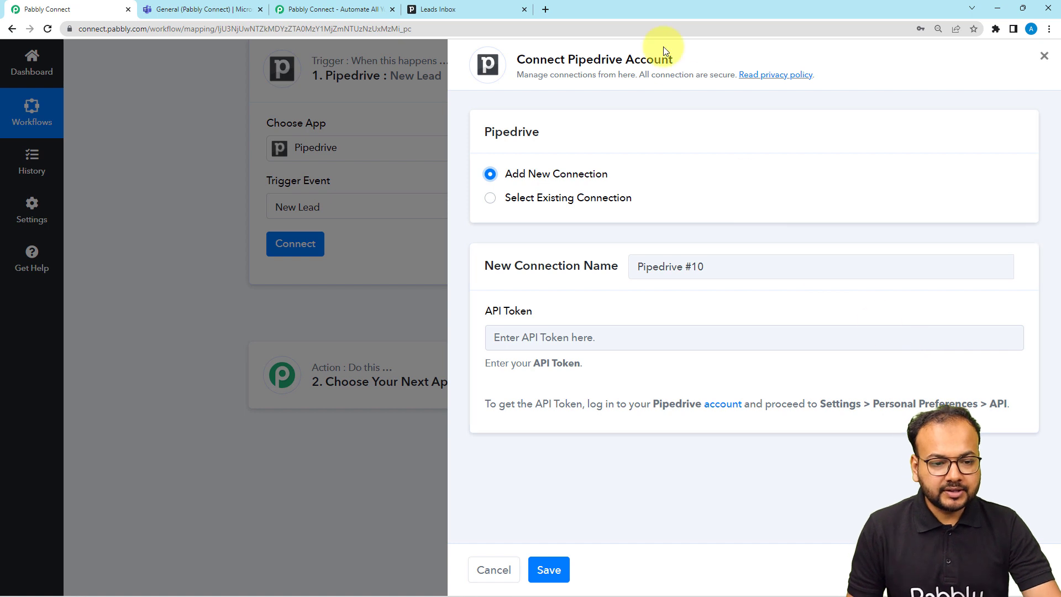
# Step: Copy the personal API token from Pipedrive's Personal preferences API section and return to Pabbly
pyautogui.click(471, 9)
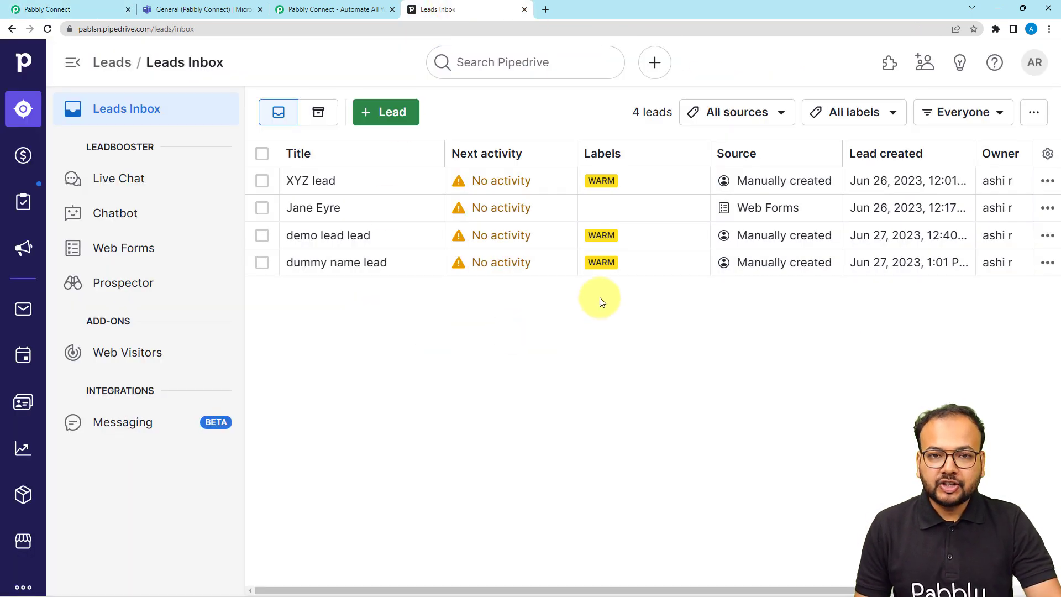
pyautogui.moveTo(1017, 68)
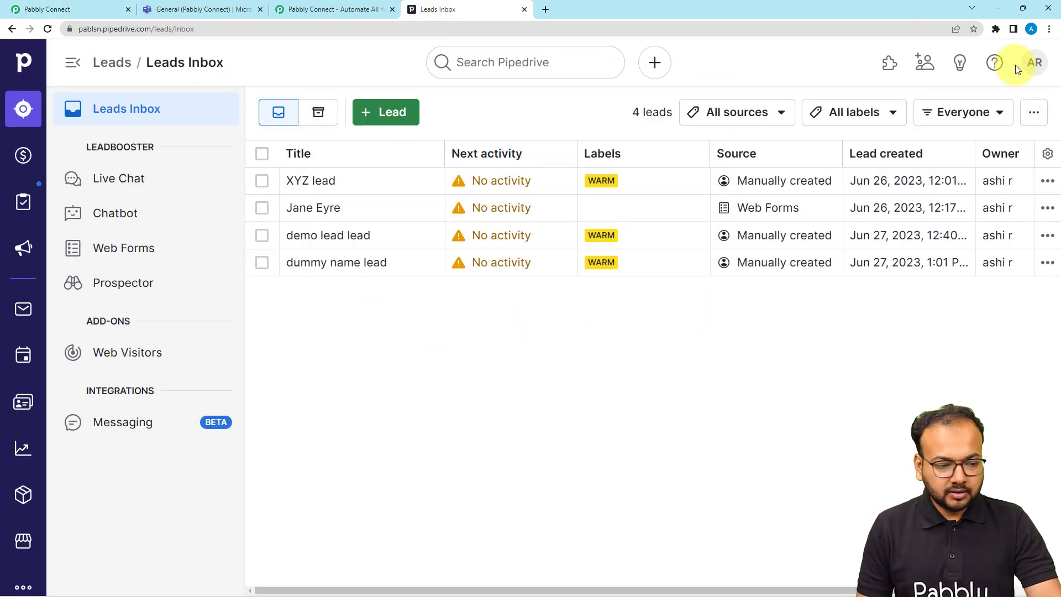
pyautogui.moveTo(1035, 62)
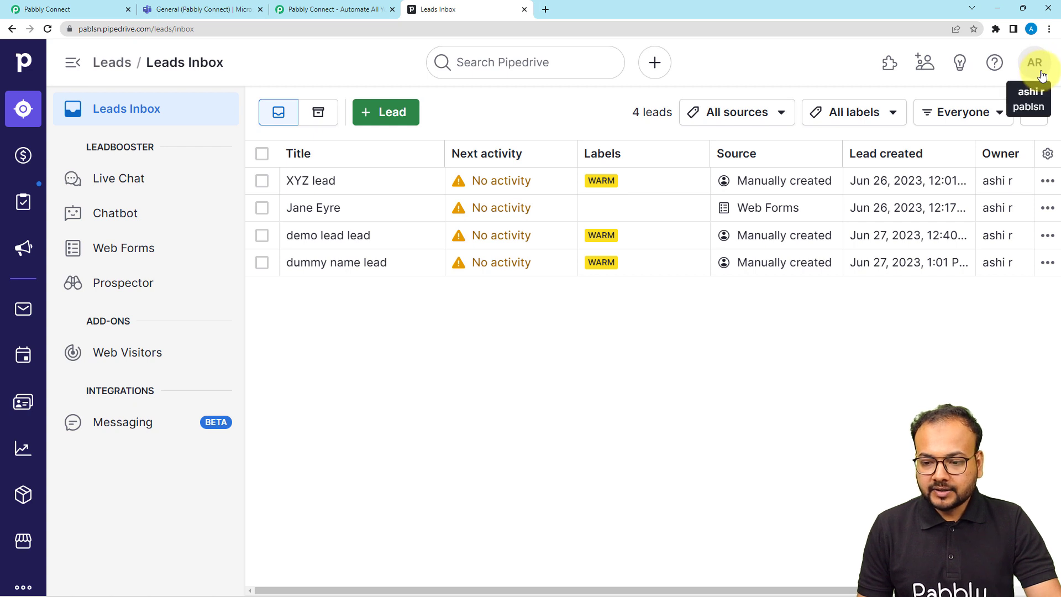
pyautogui.click(1035, 62)
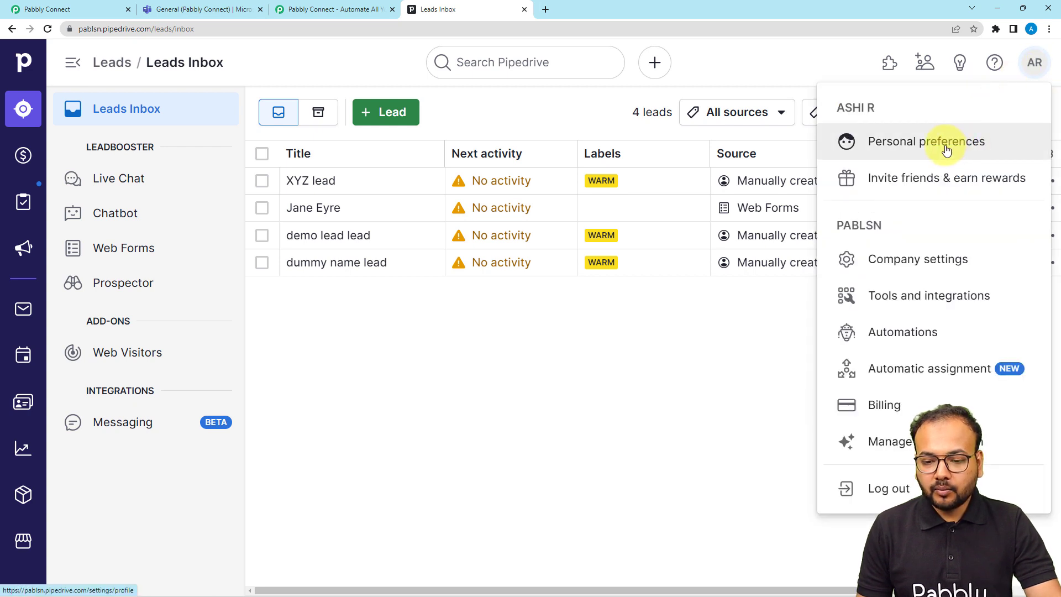
pyautogui.click(940, 142)
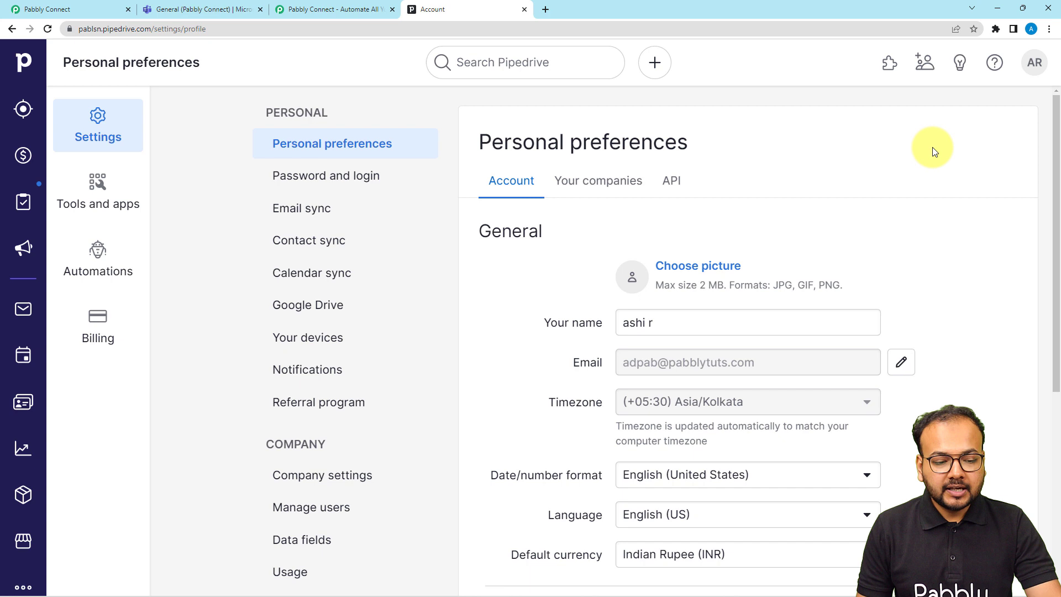
pyautogui.click(672, 180)
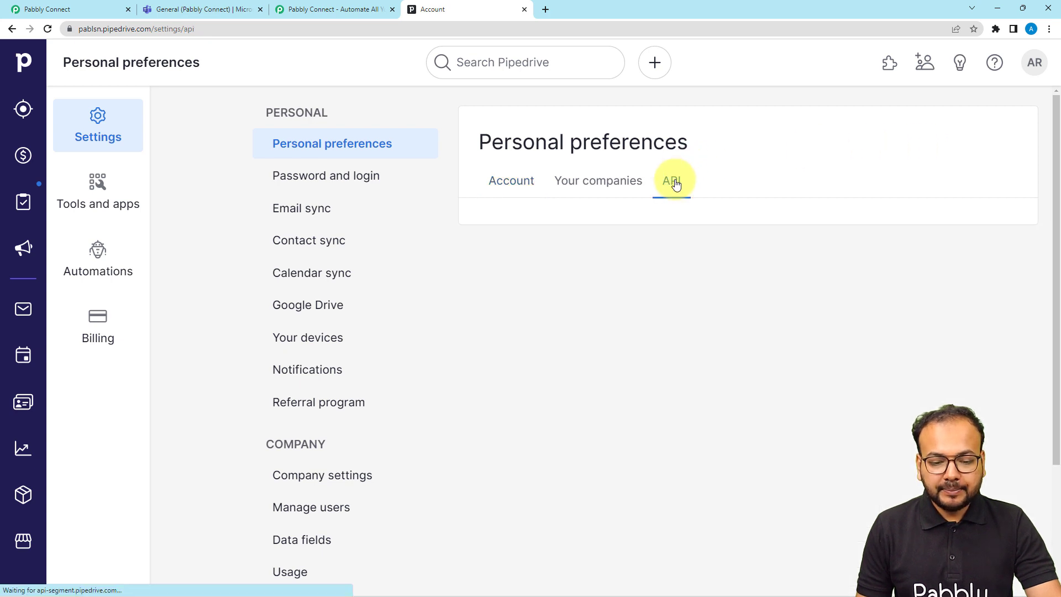
pyautogui.click(672, 180)
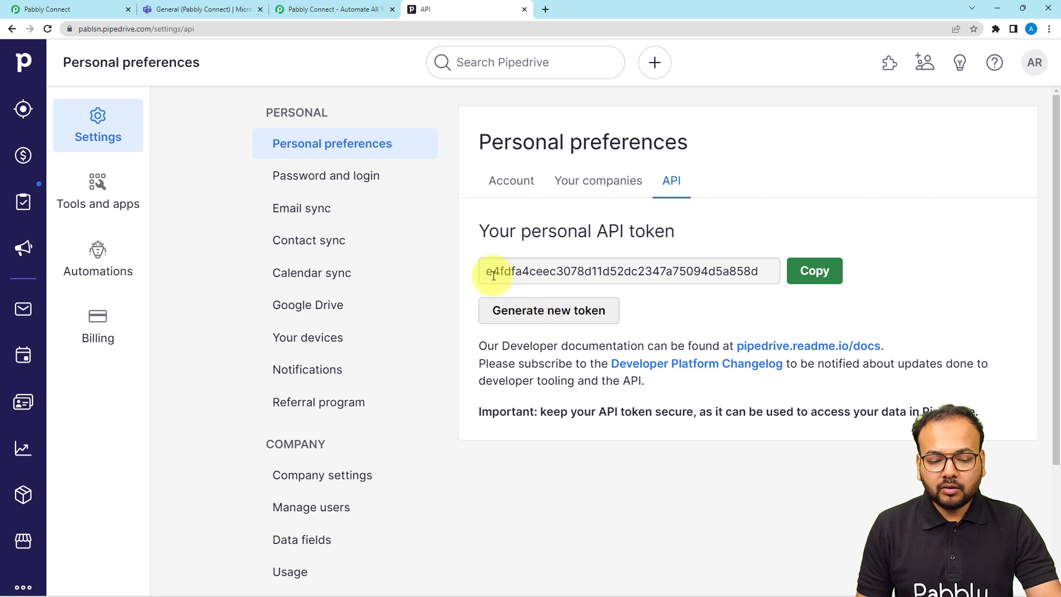
pyautogui.click(814, 271)
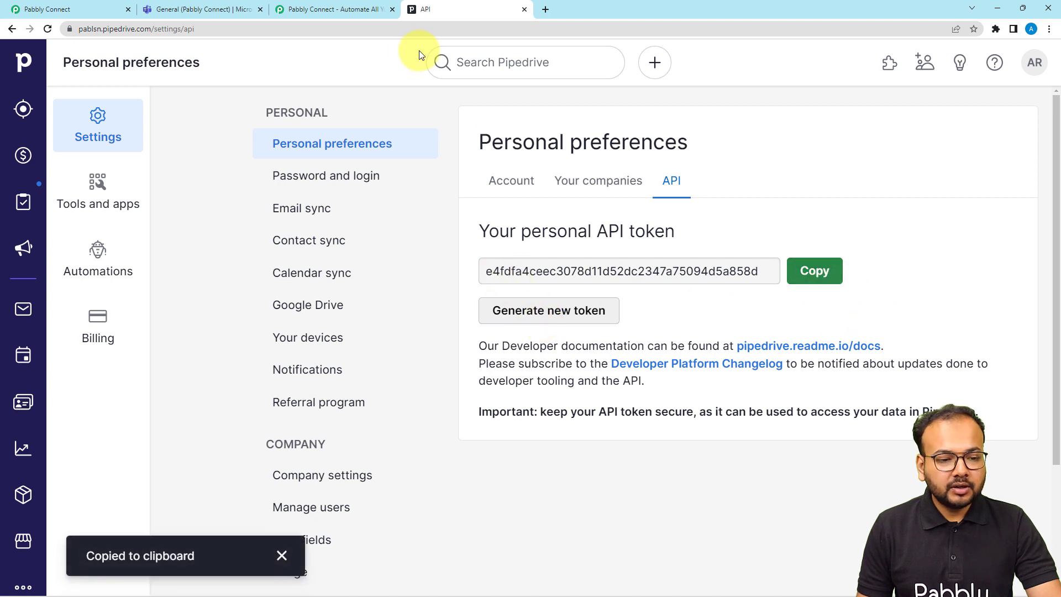
pyautogui.click(56, 9)
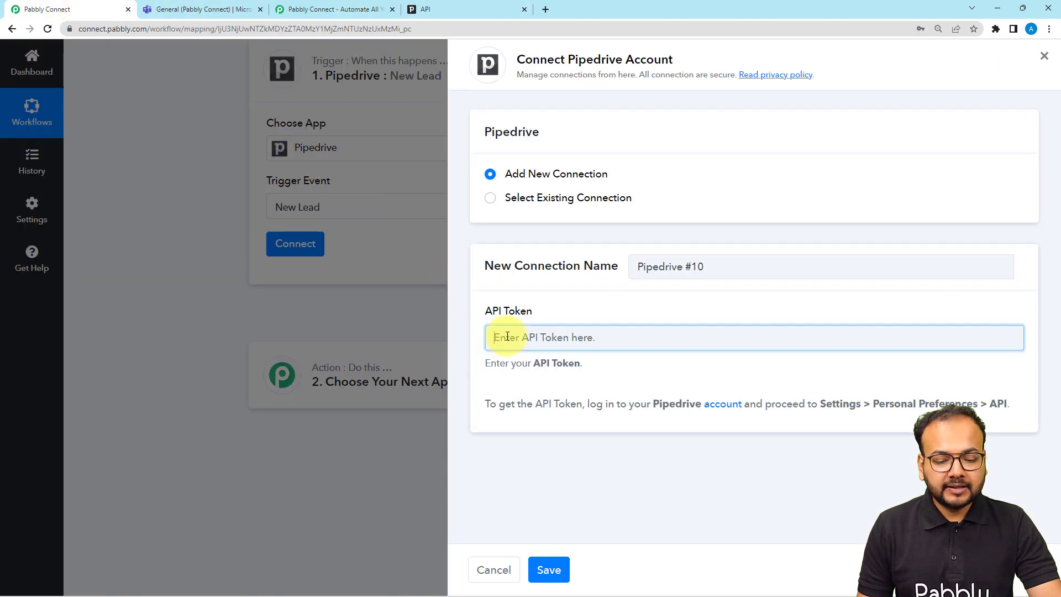
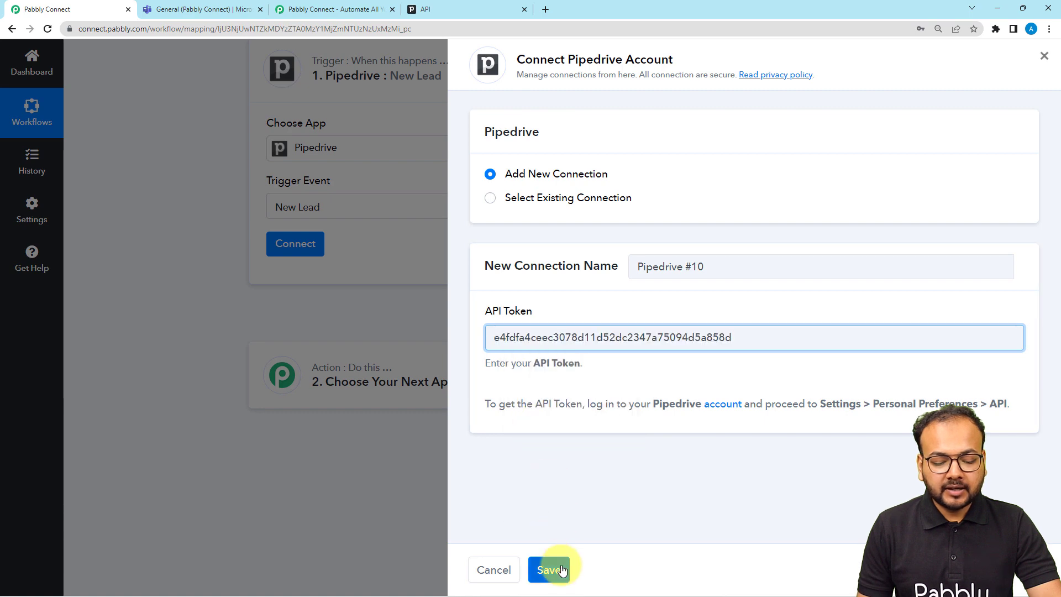
# Step: Save the Pipedrive connection with the pasted API token, then start a new lead in Pipedrive's Leads Inbox
pyautogui.click(548, 570)
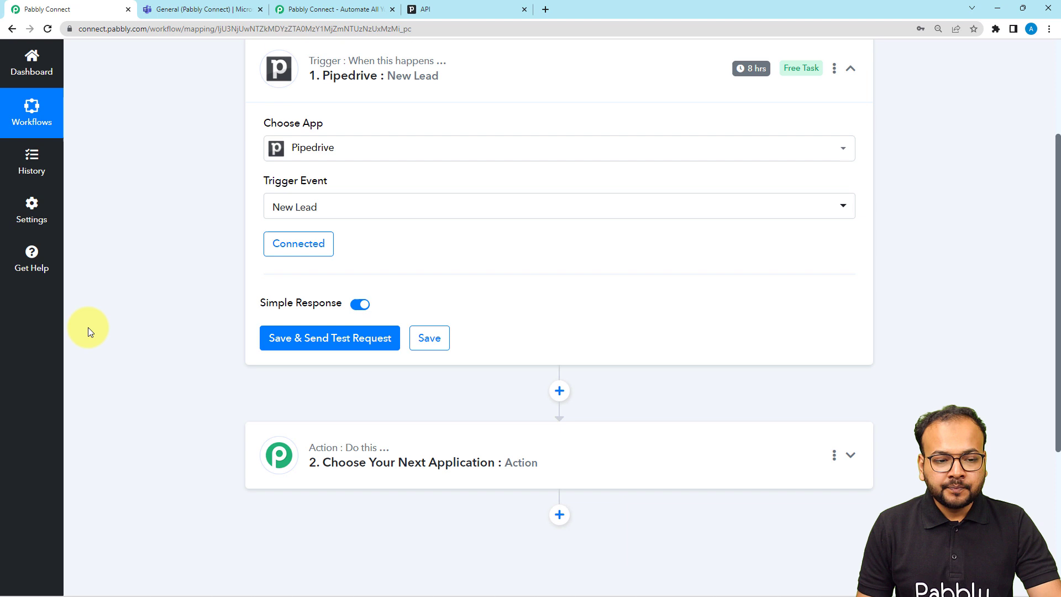
pyautogui.moveTo(256, 451)
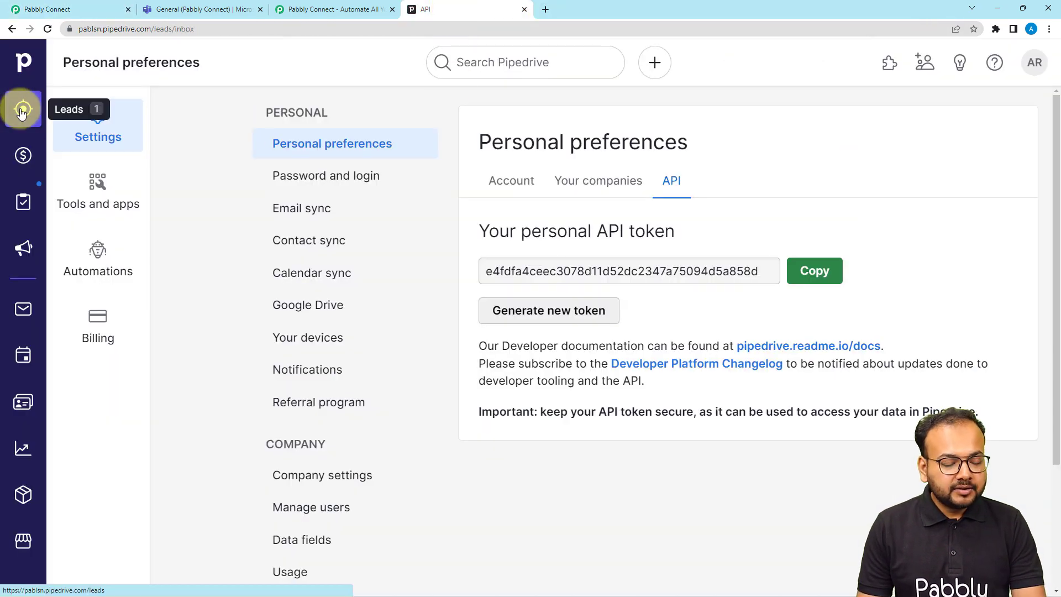
pyautogui.click(21, 107)
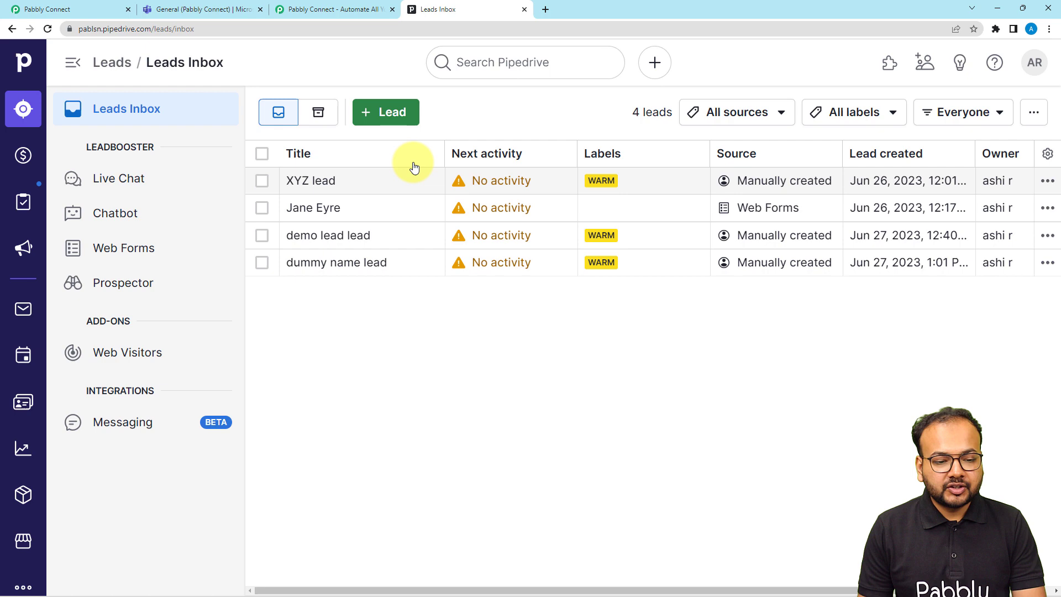
pyautogui.click(385, 113)
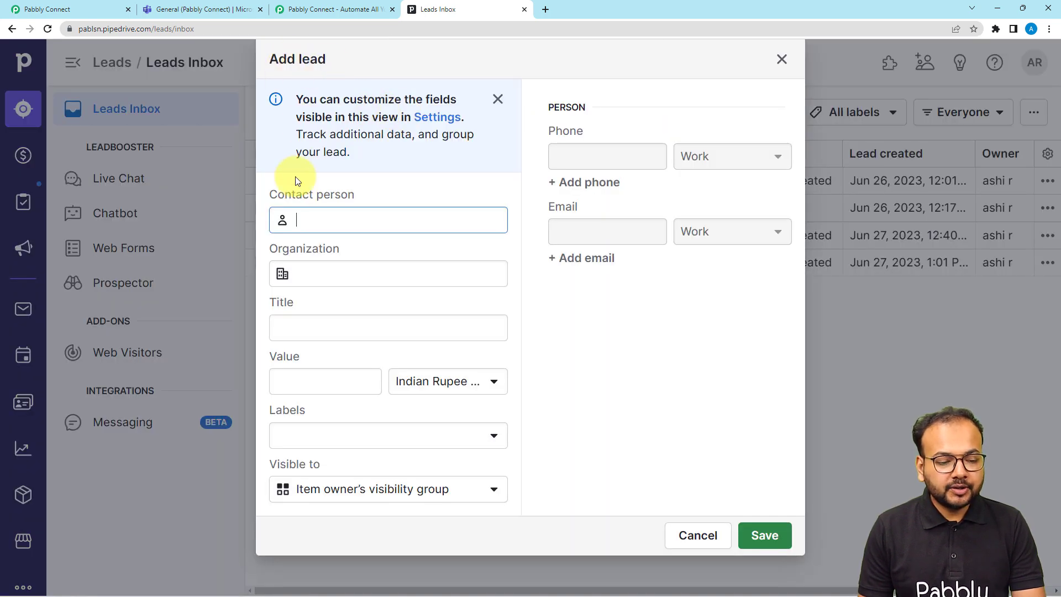
# Step: Fill the lead's contact 'tes', organization 'MB', value 54 and label it Warm
pyautogui.write('test name')
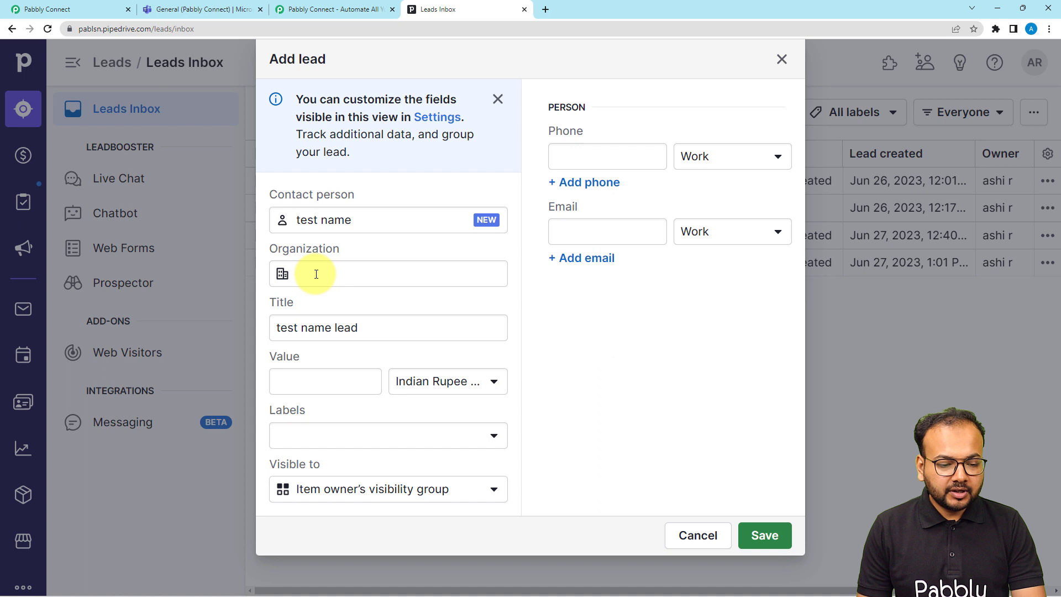
pyautogui.click(316, 275)
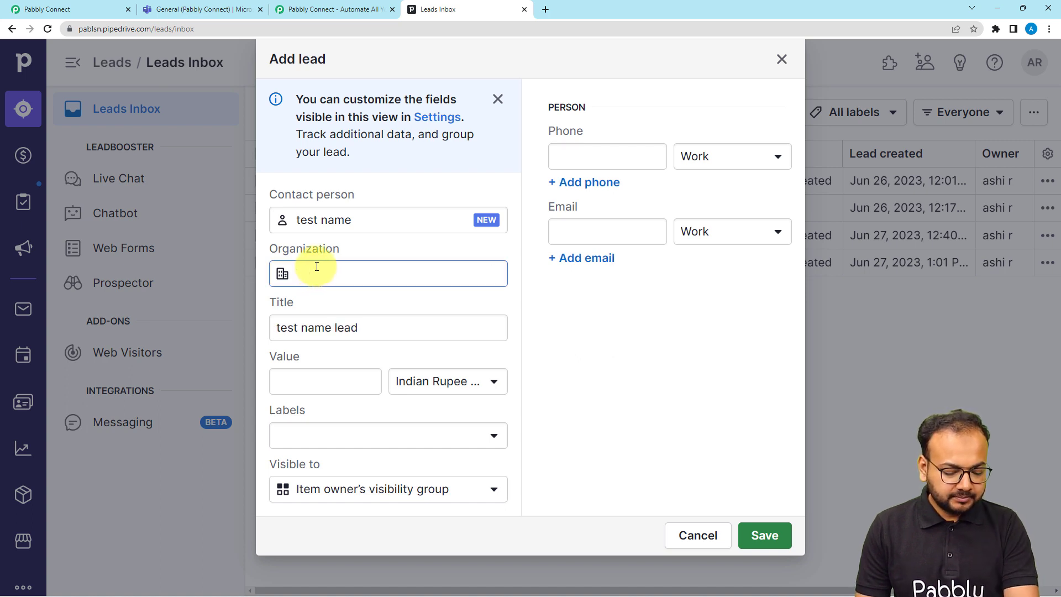
pyautogui.write('MB')
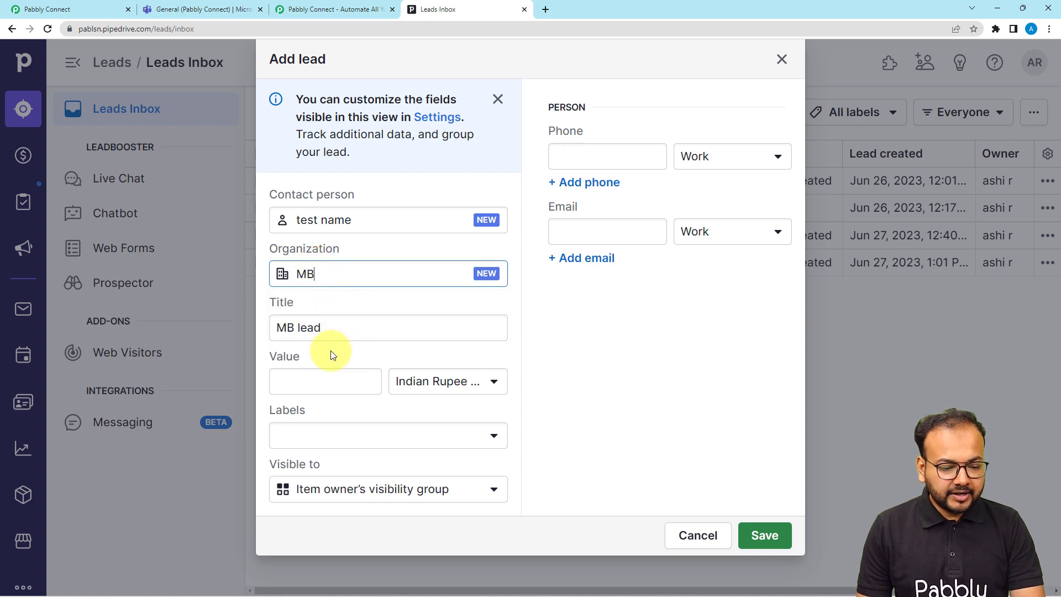
pyautogui.write('5411')
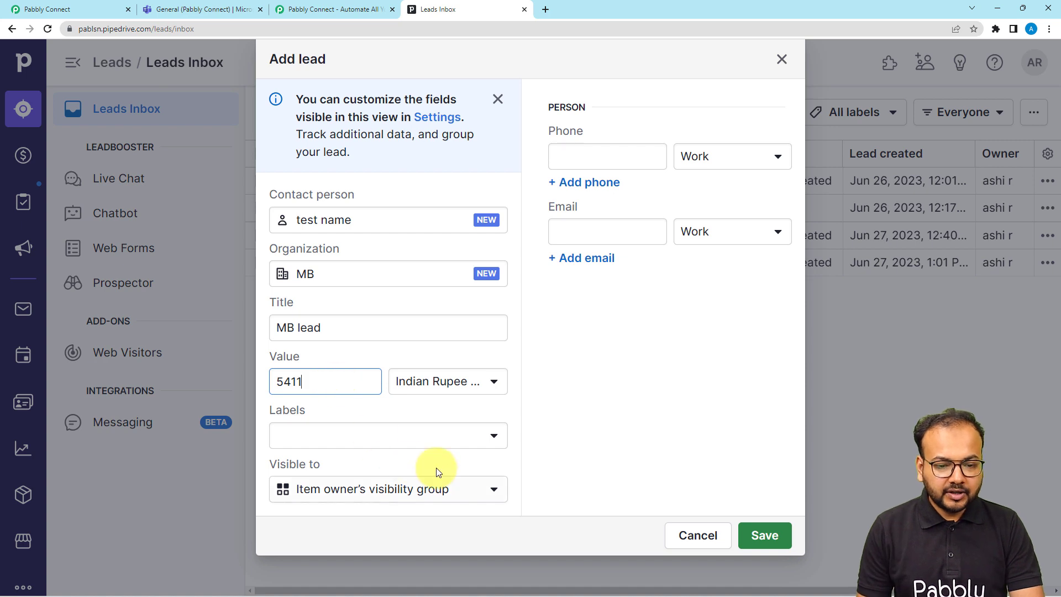
pyautogui.click(388, 436)
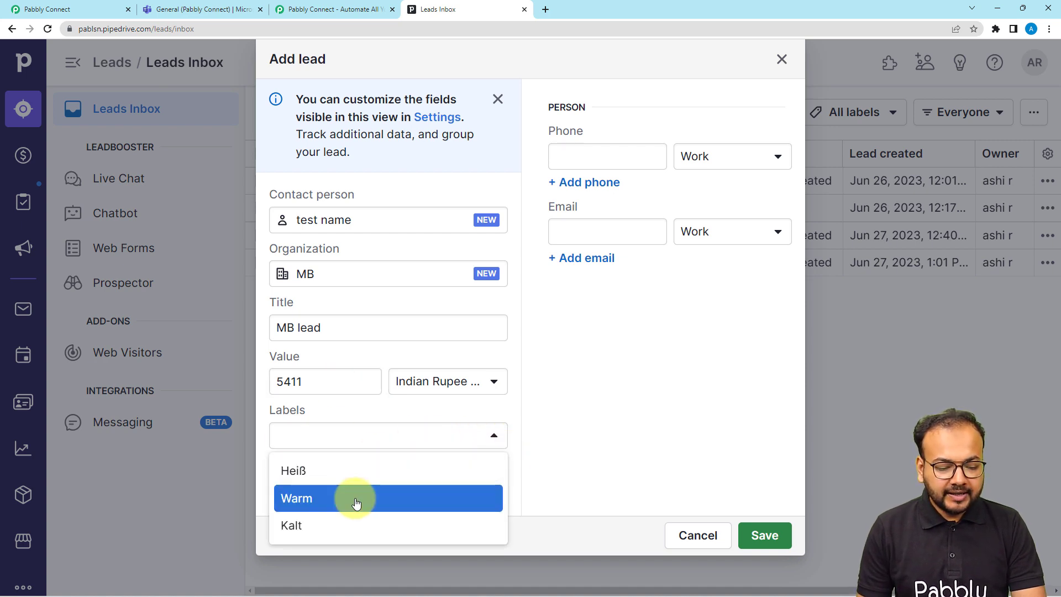
pyautogui.click(356, 498)
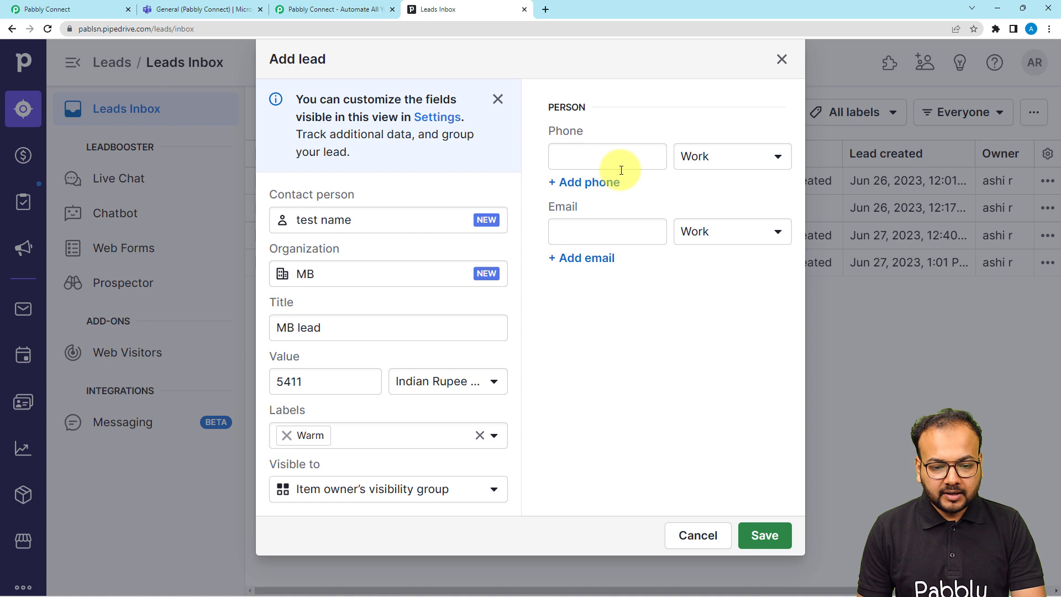
# Step: Add Mobile phone 91xxxxxx and email testne@pabblytuts, then save the lead
pyautogui.click(608, 157)
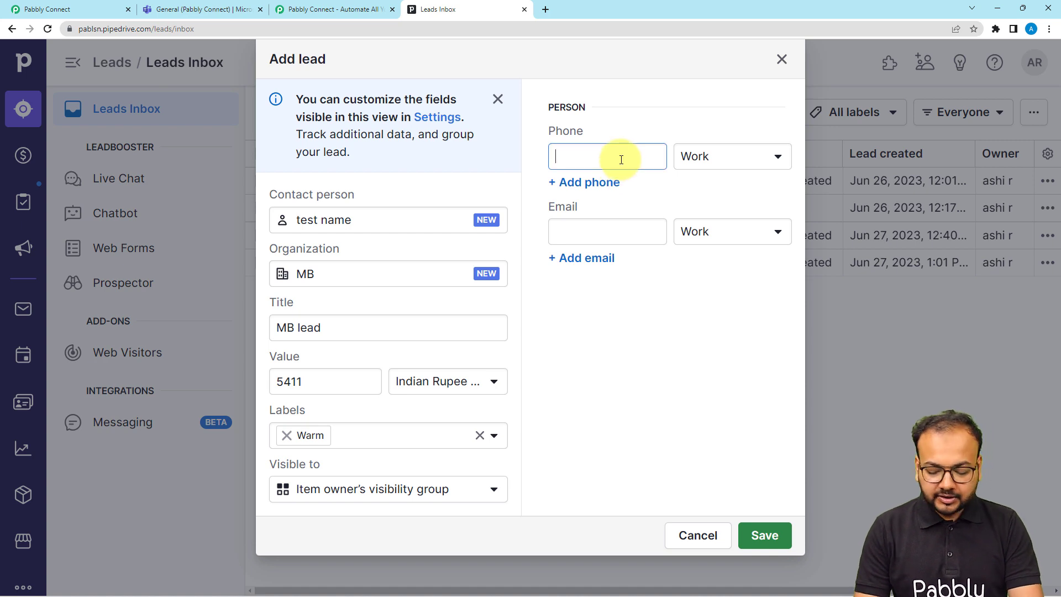
pyautogui.write('91xxxxxx')
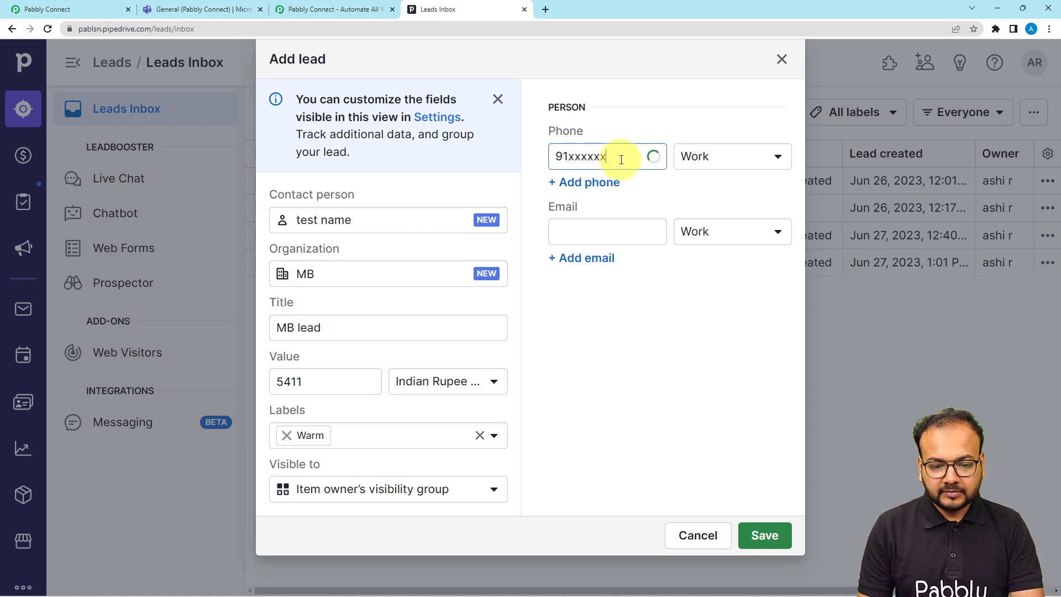
pyautogui.click(732, 157)
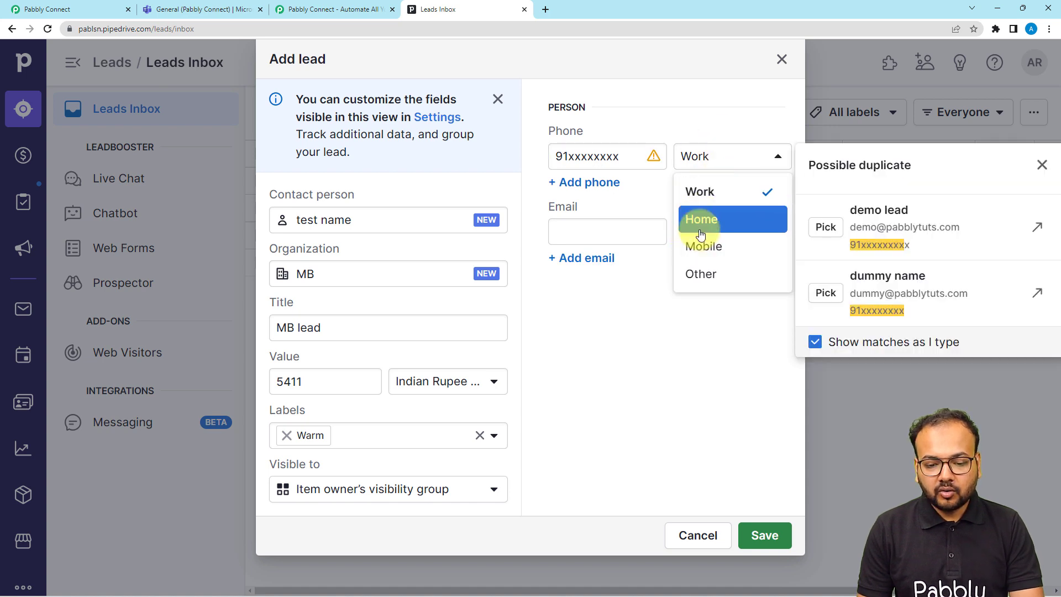
pyautogui.click(703, 247)
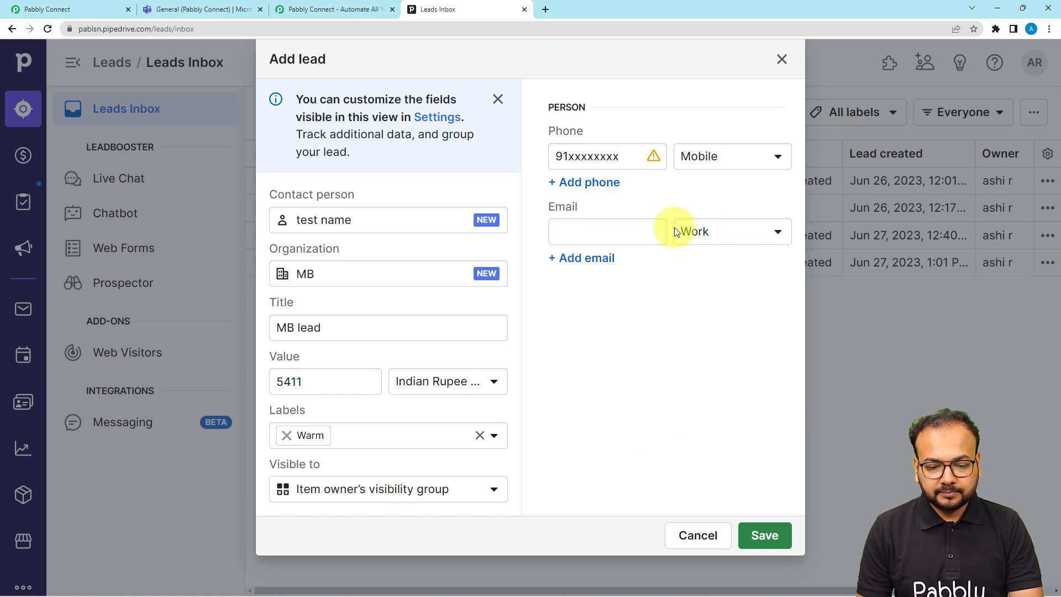
pyautogui.click(606, 232)
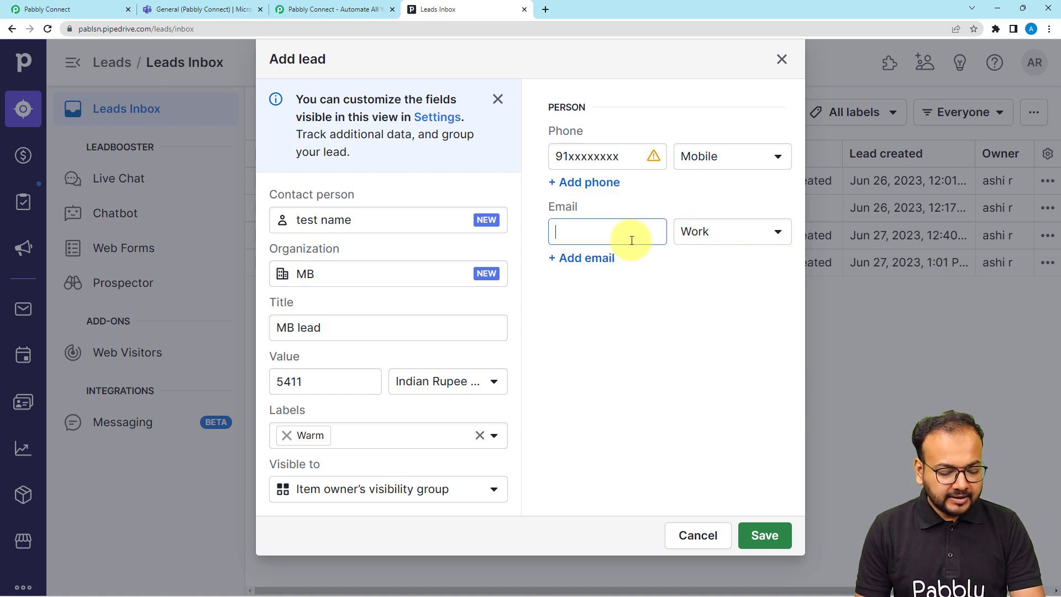
pyautogui.write('testne@pabblytuts')
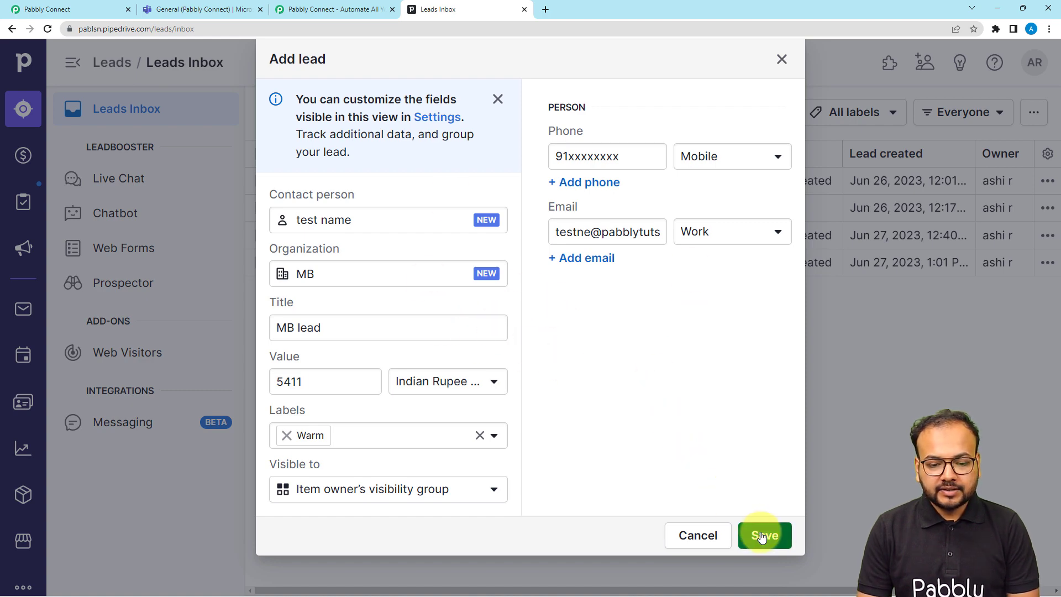
pyautogui.click(765, 536)
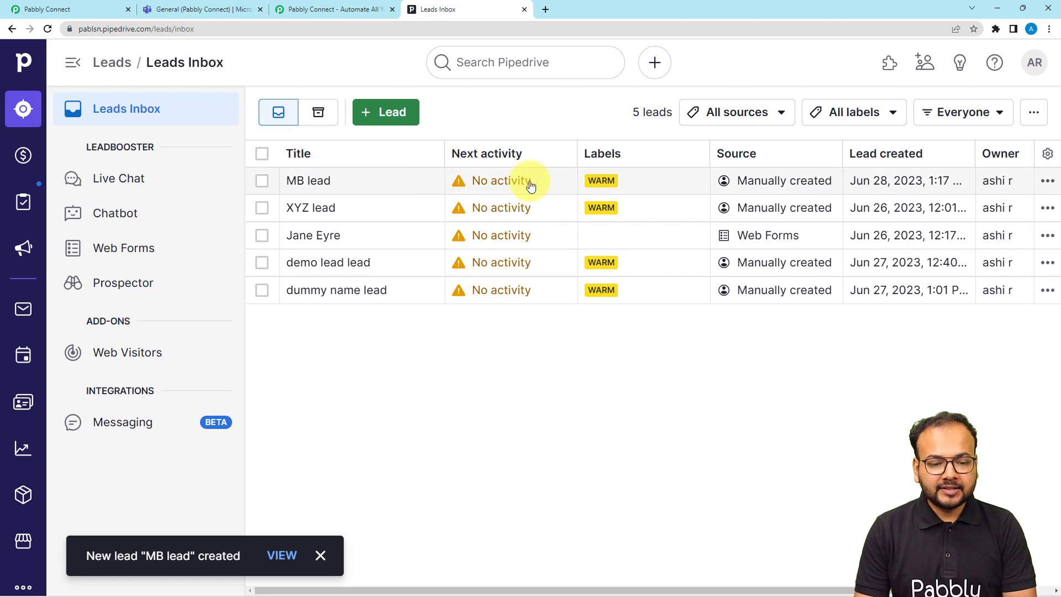
pyautogui.moveTo(346, 179)
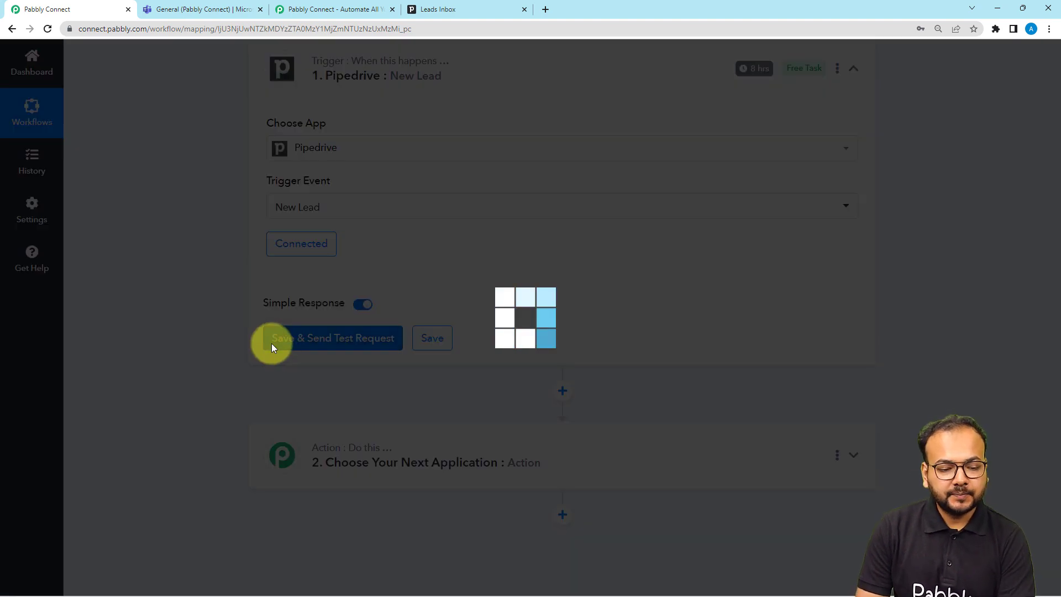
# Step: Run Save & Send Test Request on the Pipedrive trigger and review the captured lead response fields
pyautogui.click(332, 338)
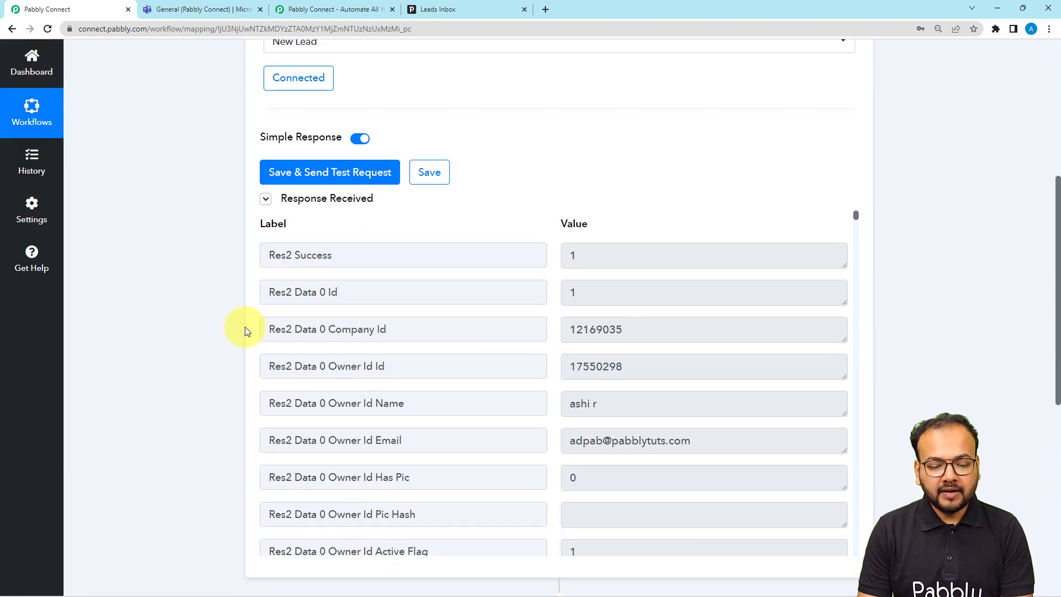
pyautogui.scroll(-3)
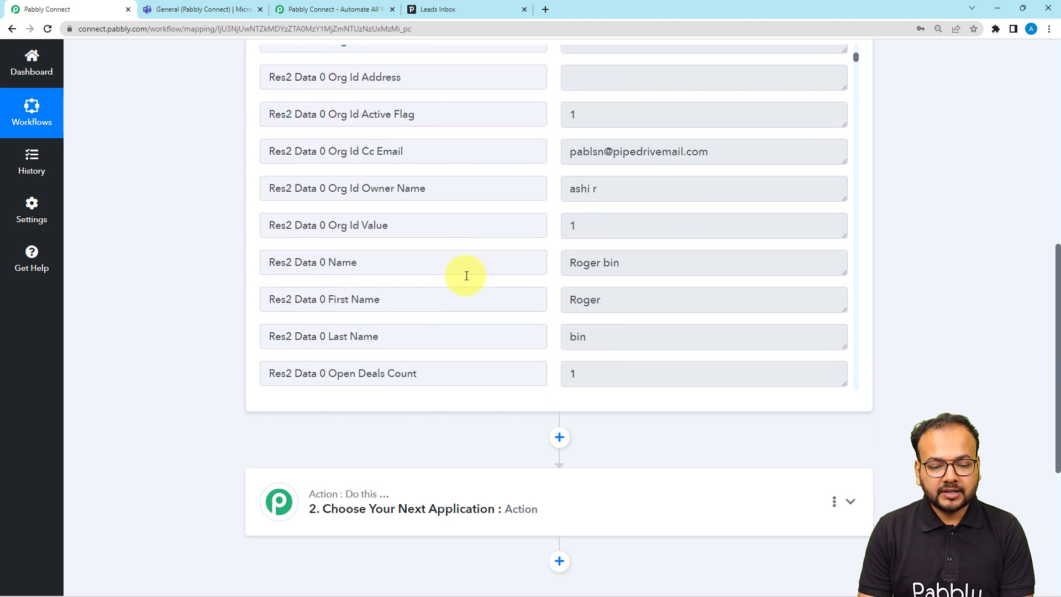
pyautogui.scroll(-3)
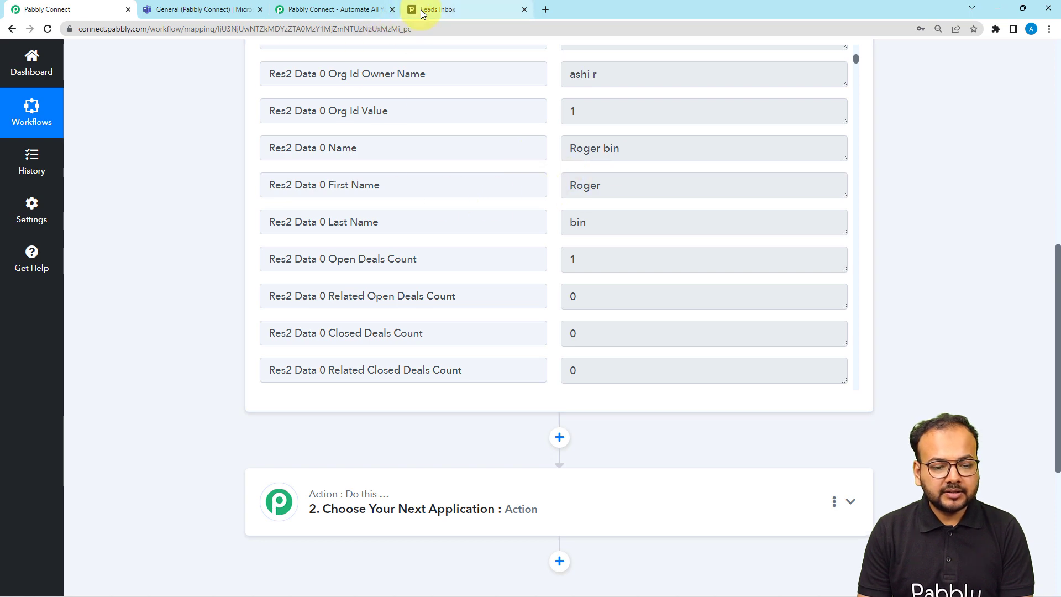
pyautogui.click(448, 9)
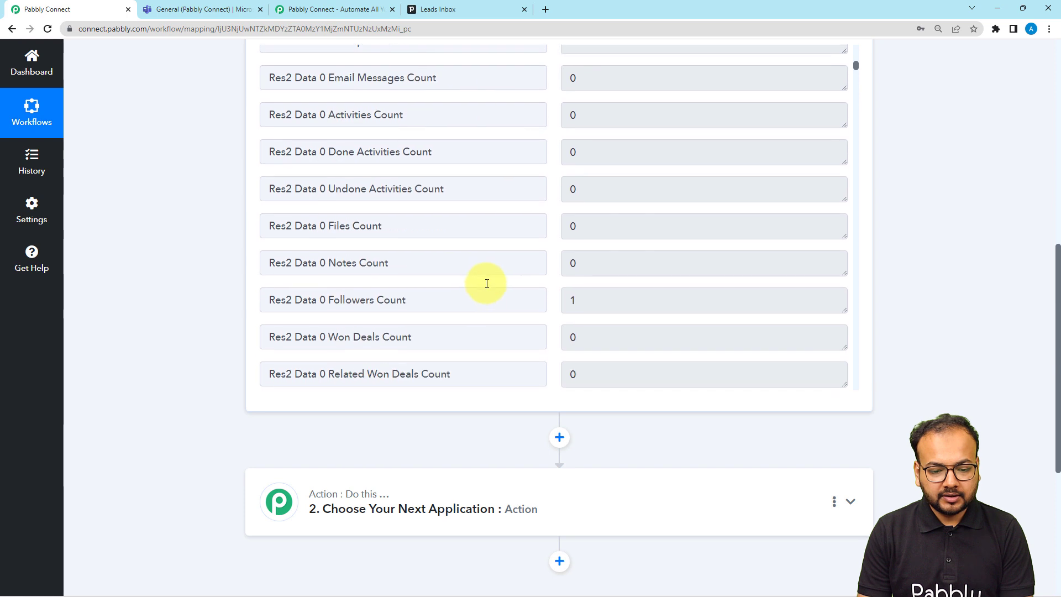
pyautogui.scroll(-3)
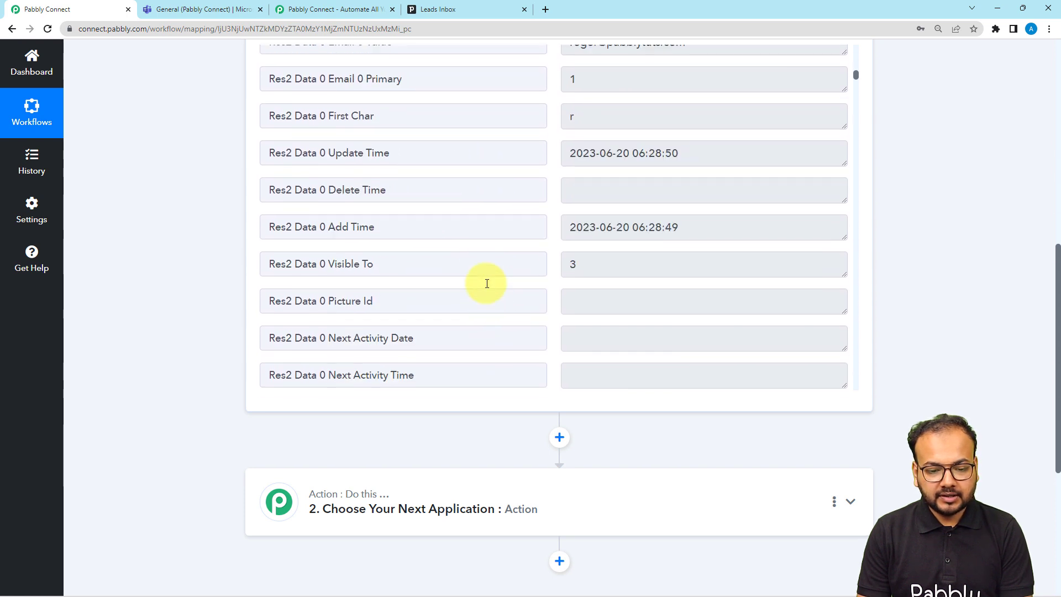
pyautogui.scroll(-3)
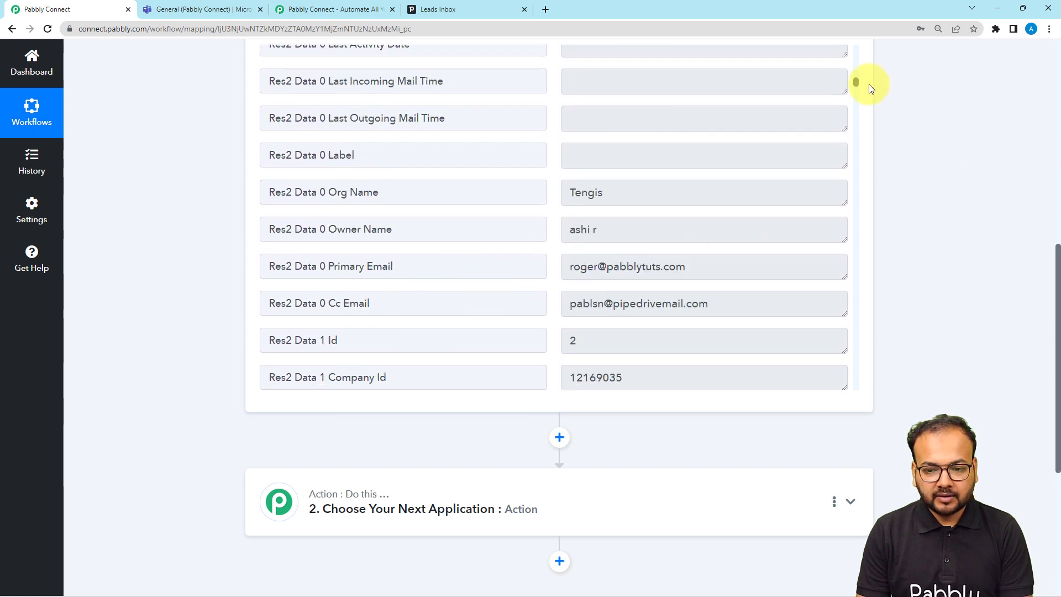
pyautogui.scroll(-3)
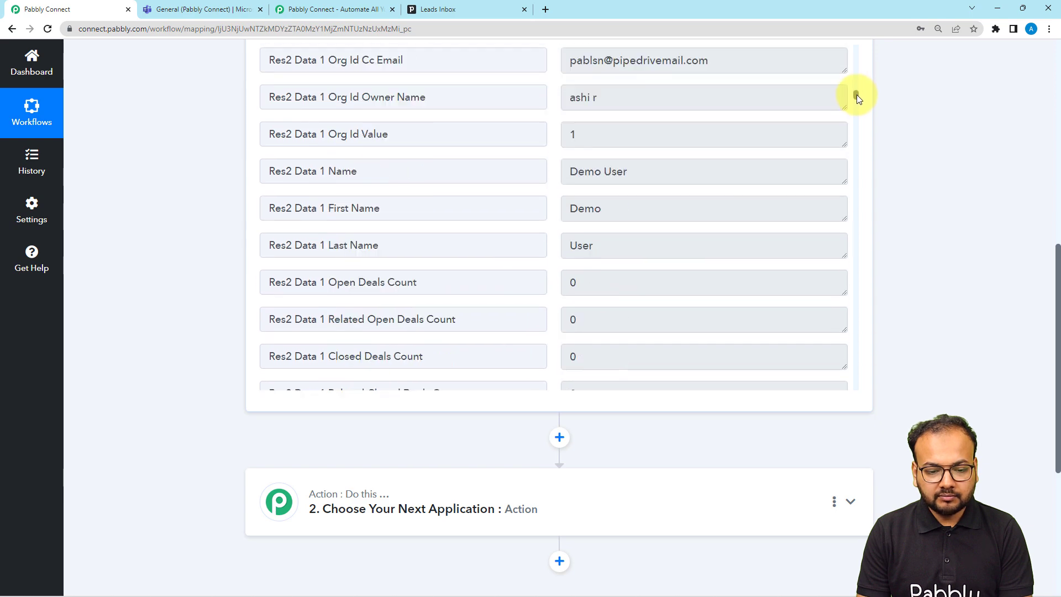
pyautogui.scroll(-3)
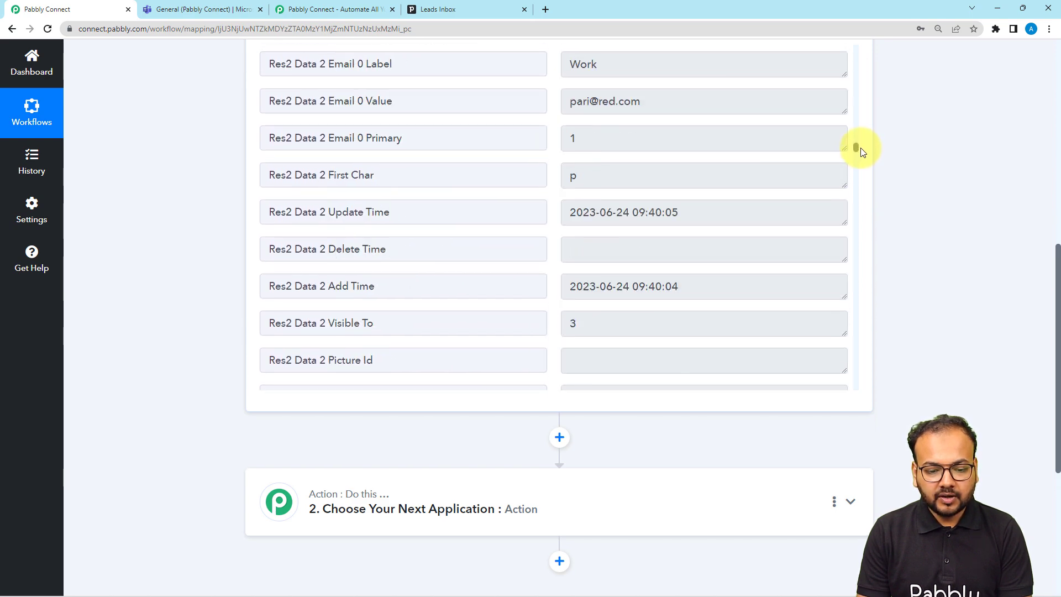
pyautogui.scroll(-3)
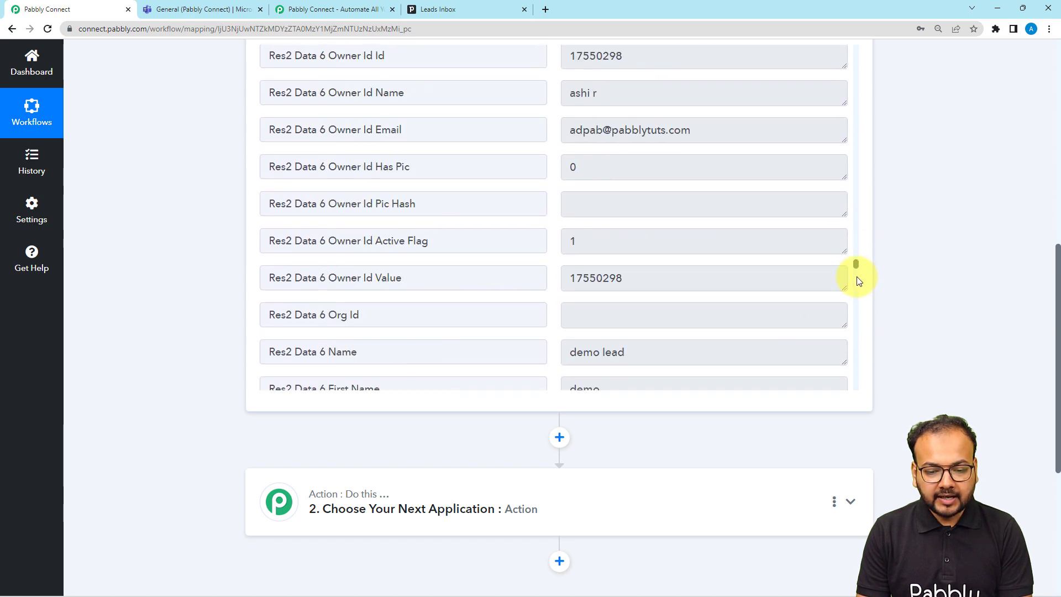
pyautogui.scroll(-3)
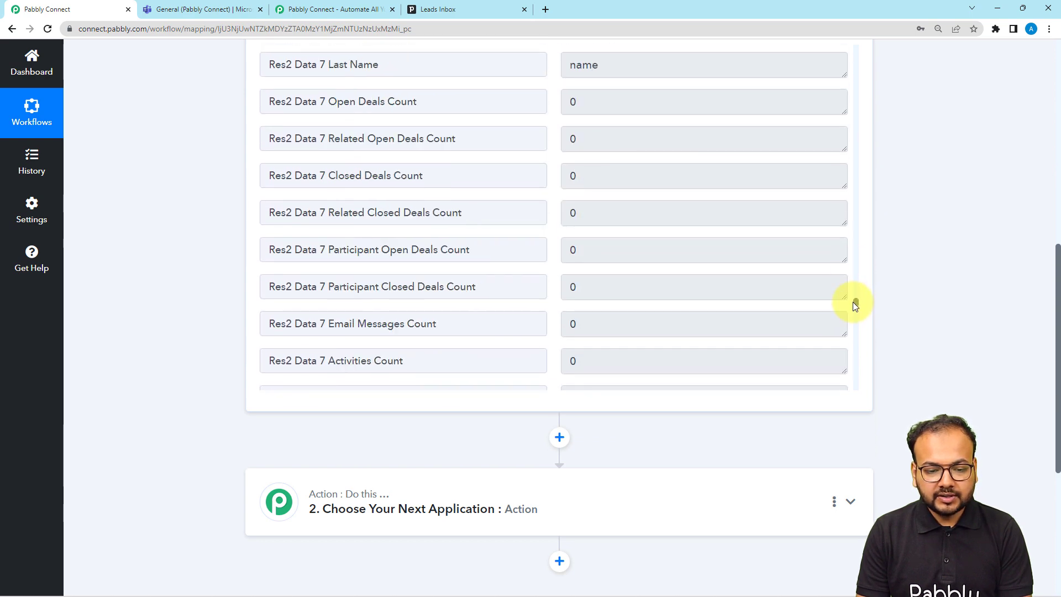
pyautogui.scroll(-3)
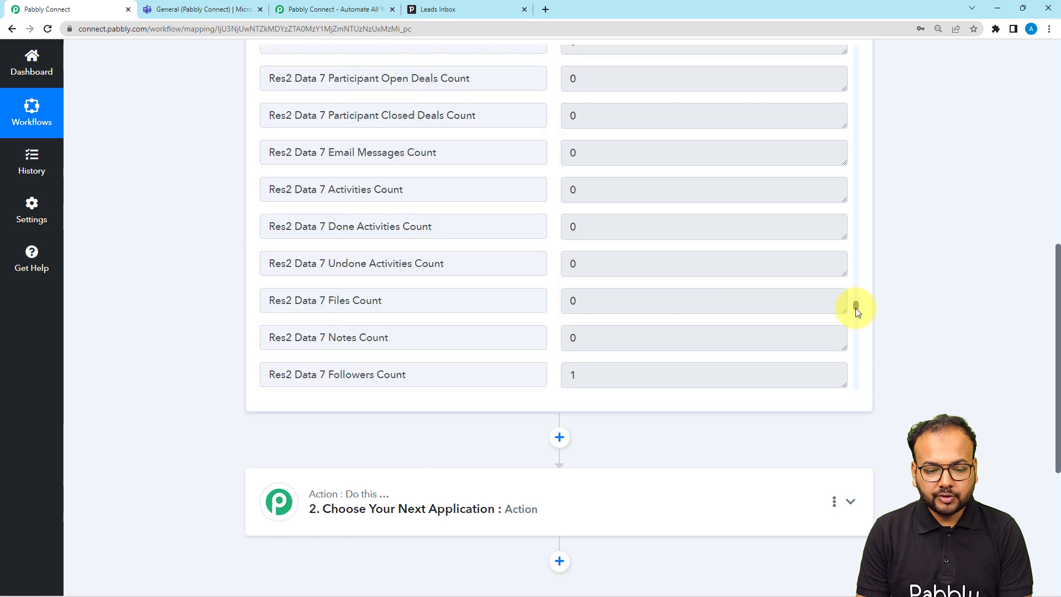
pyautogui.scroll(-3)
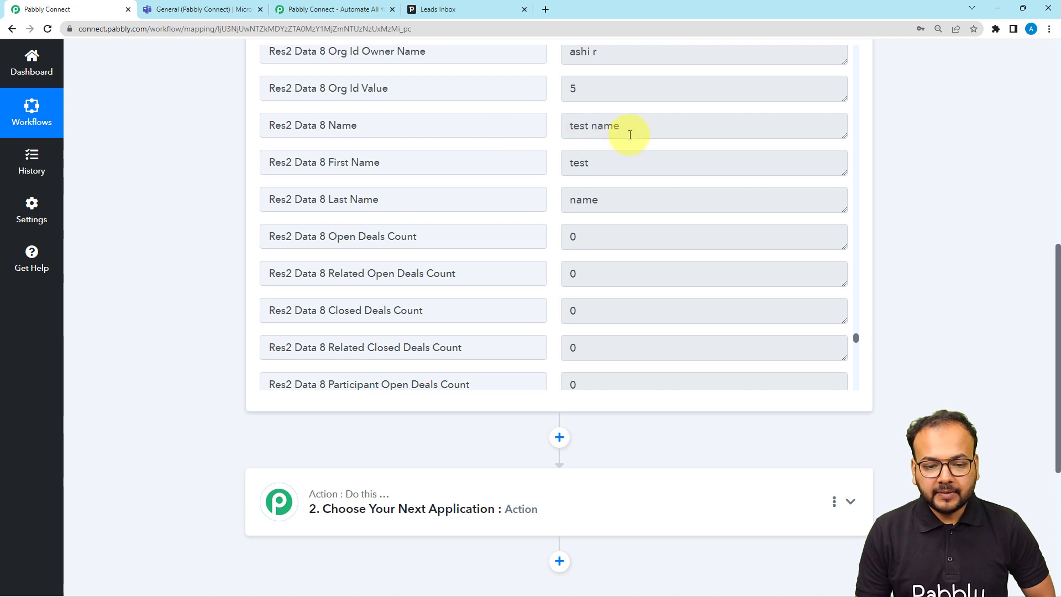
pyautogui.scroll(-3)
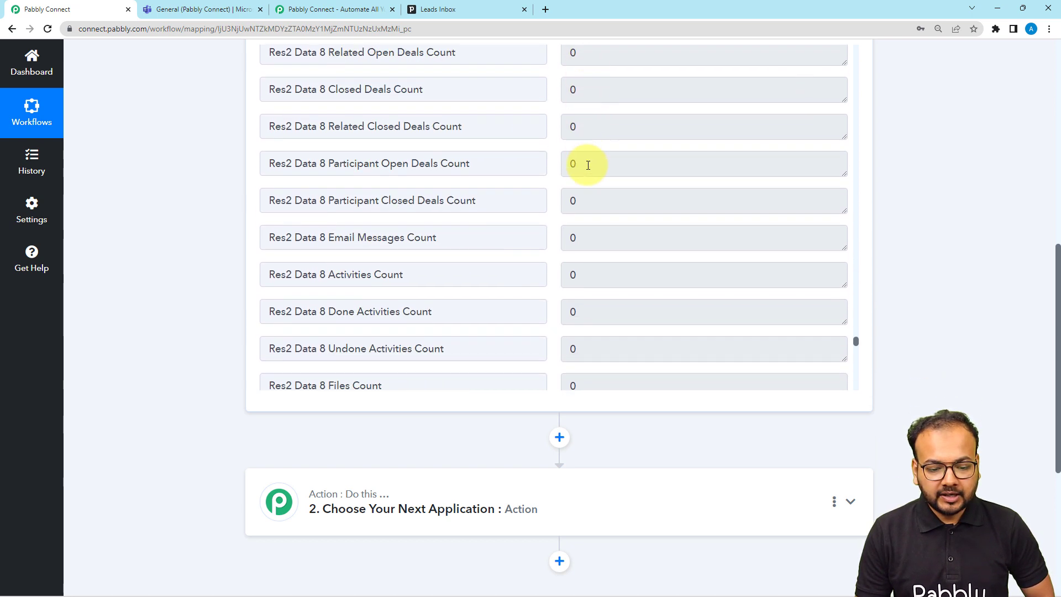
pyautogui.scroll(-3)
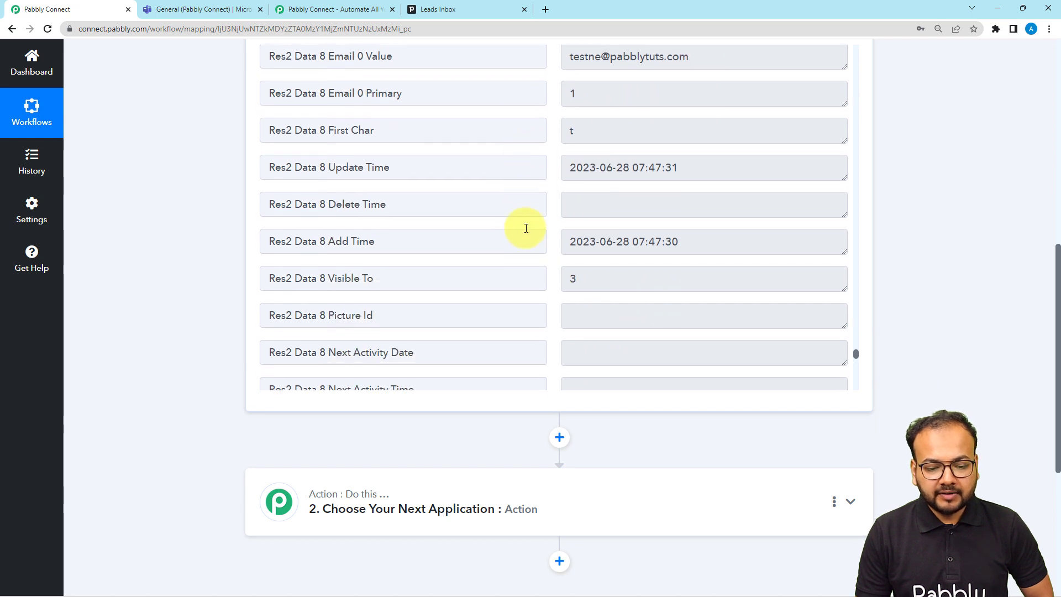
pyautogui.scroll(-3)
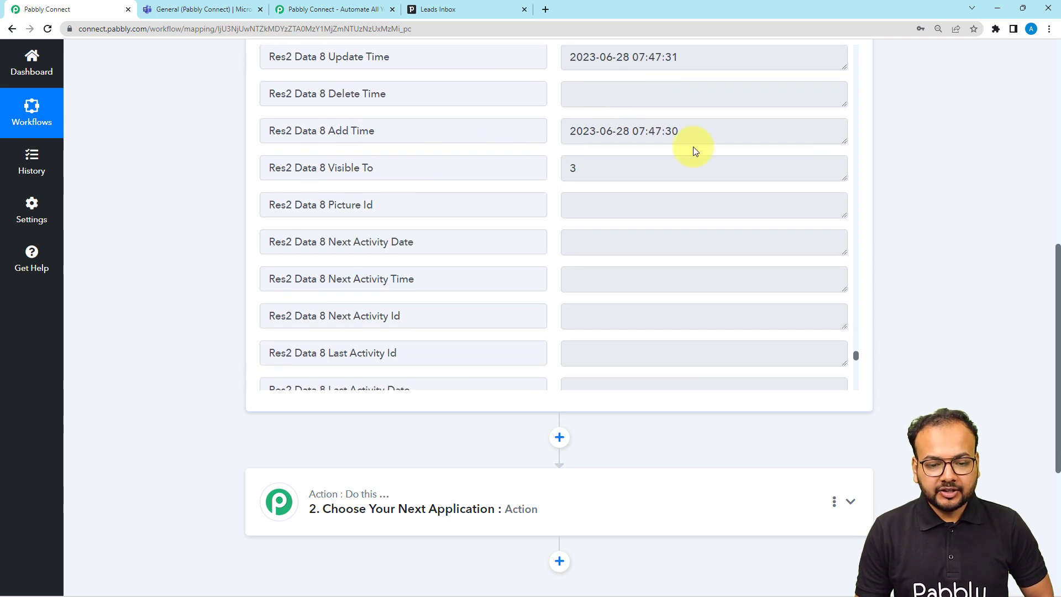
pyautogui.scroll(-3)
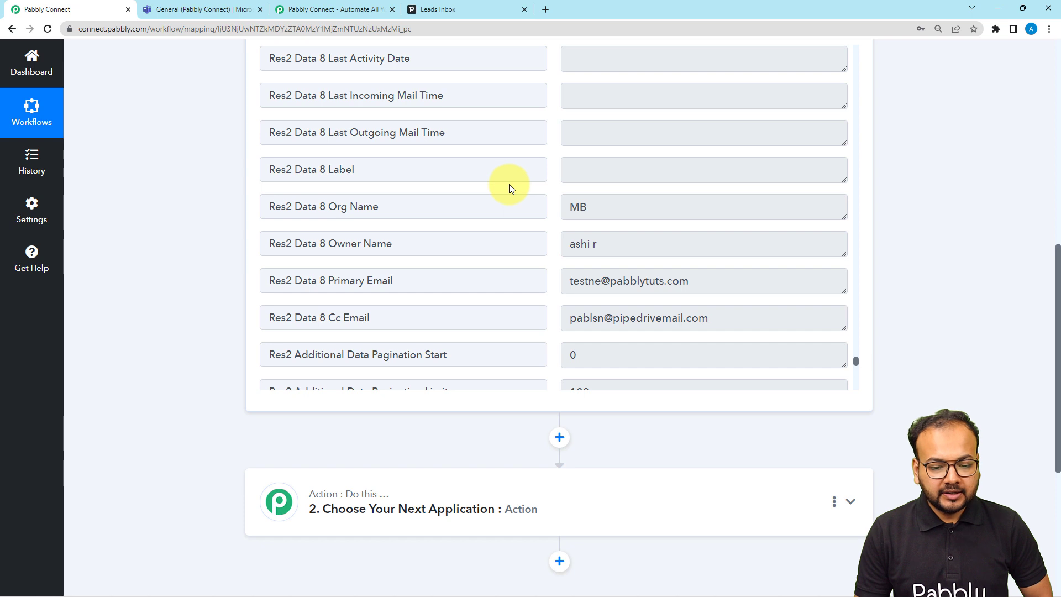
pyautogui.scroll(-3)
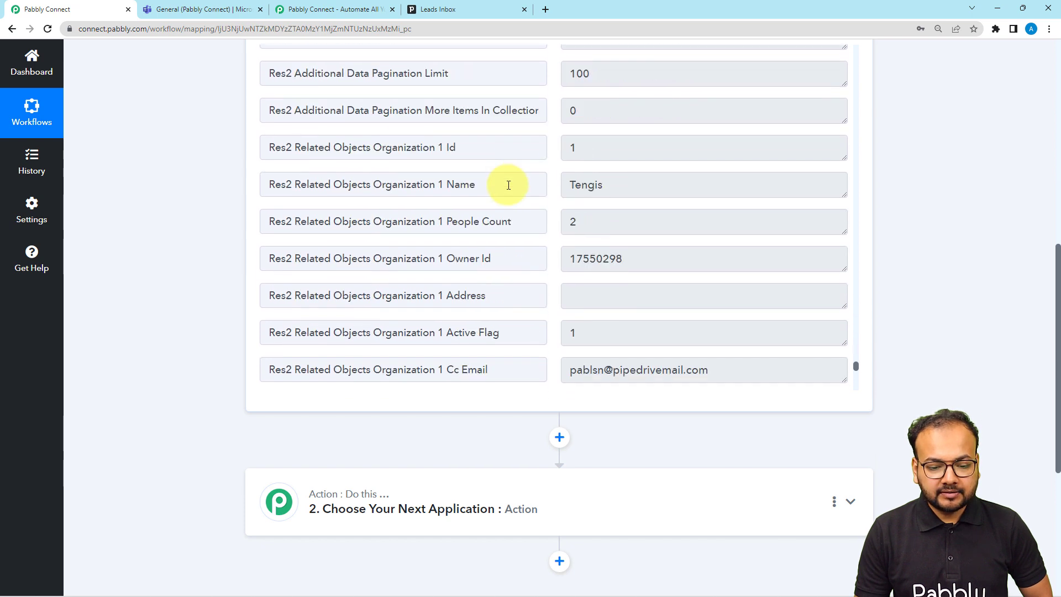
pyautogui.scroll(-3)
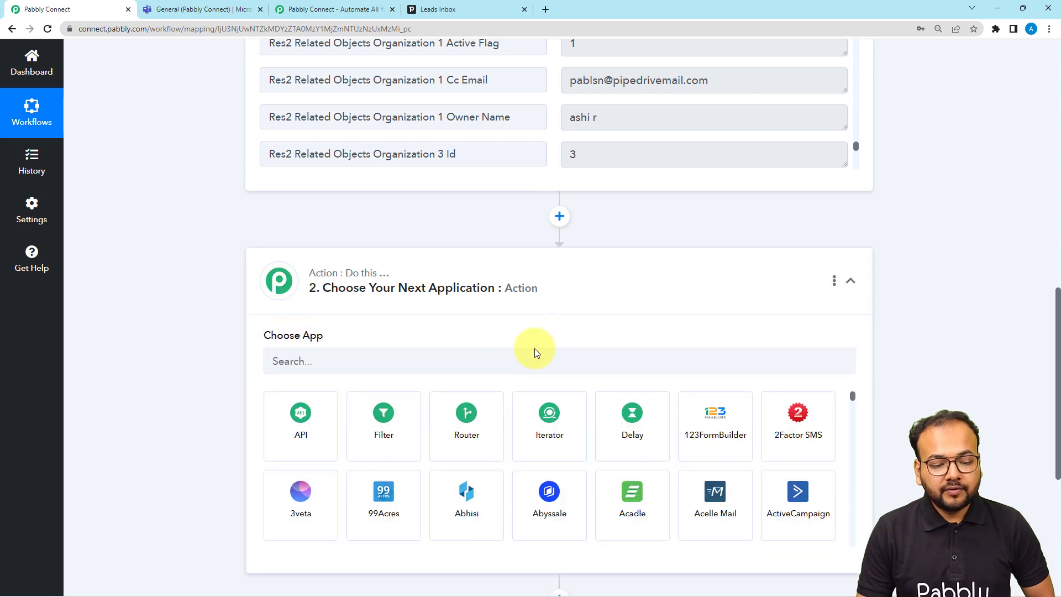
# Step: Set the action to Microsoft Teams with the Send Message in a Channel event
pyautogui.write('m')
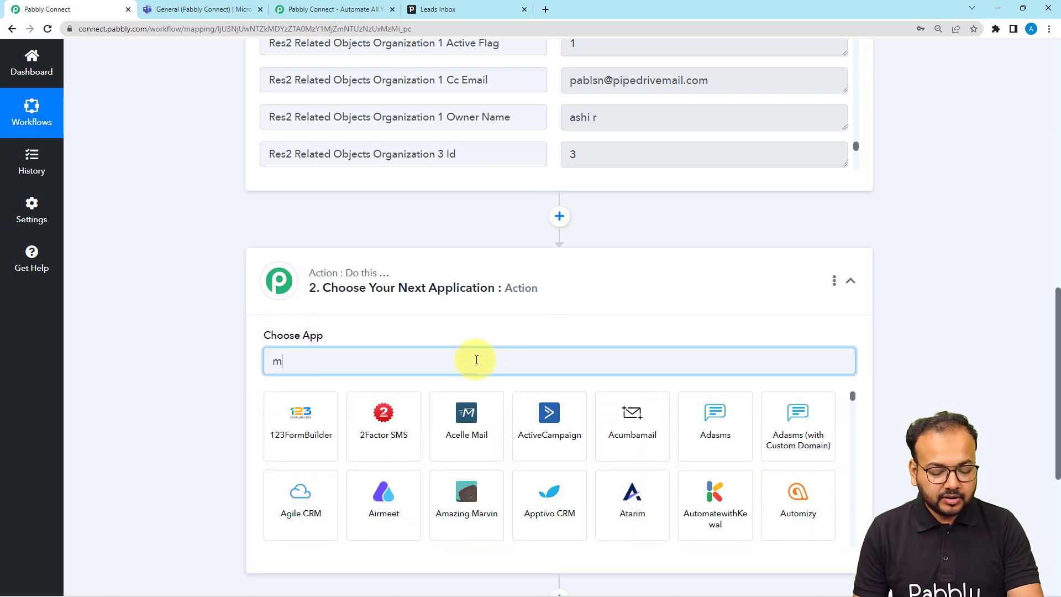
pyautogui.write('icr')
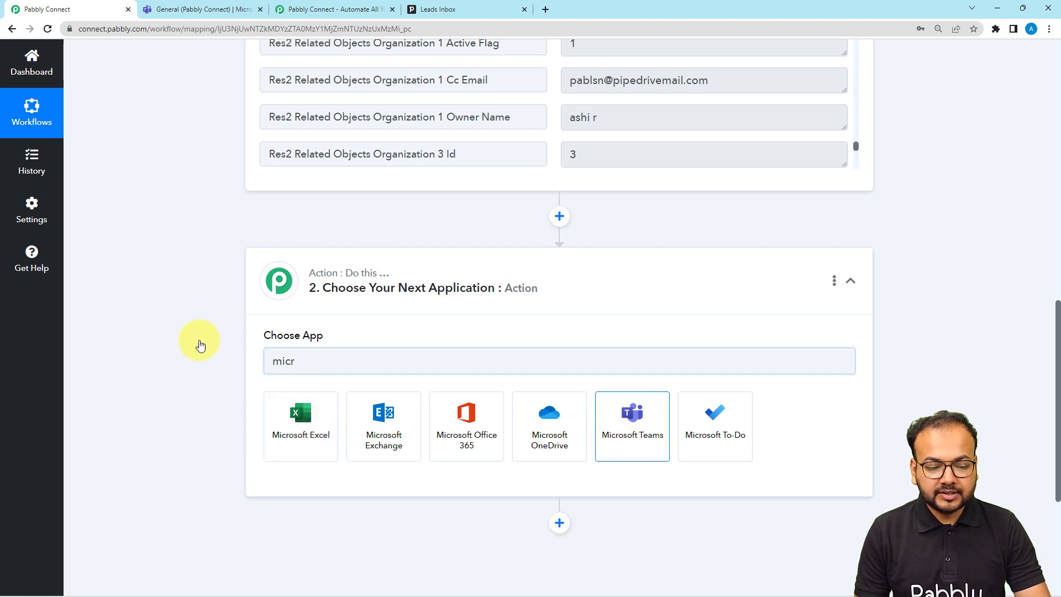
pyautogui.click(632, 427)
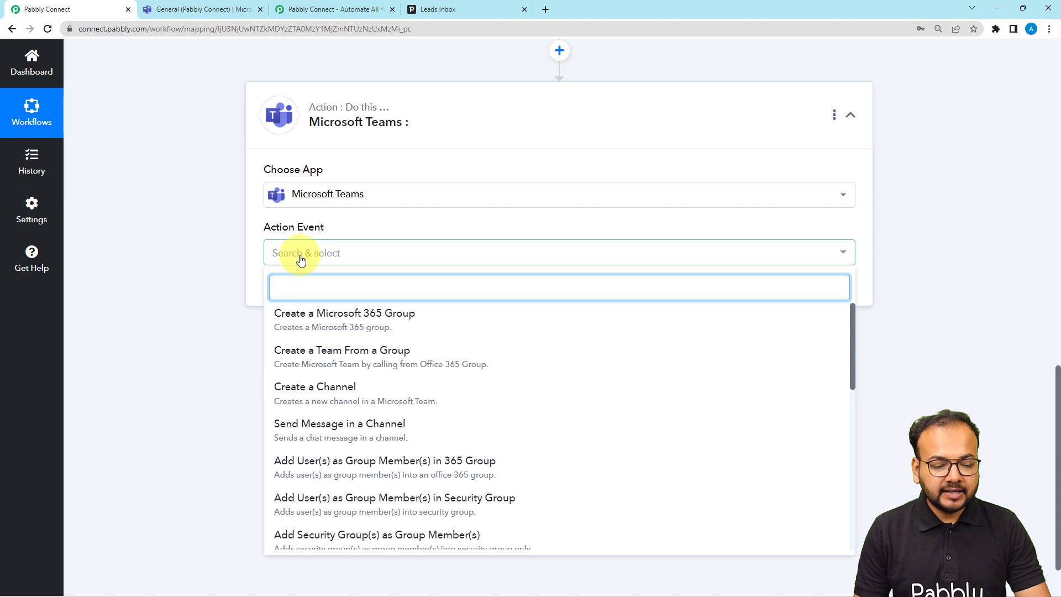
pyautogui.moveTo(325, 431)
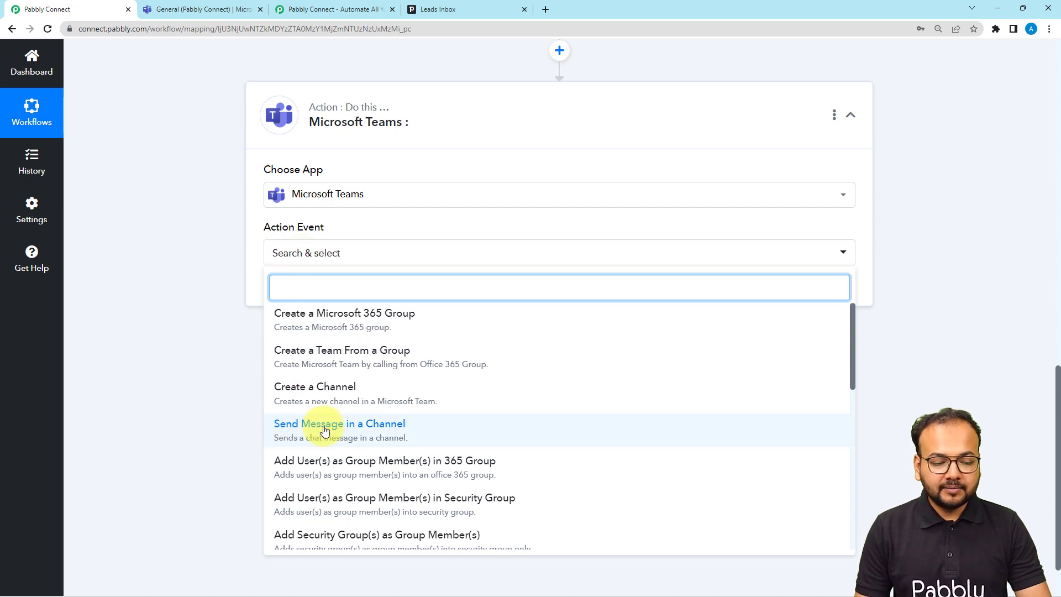
pyautogui.click(341, 423)
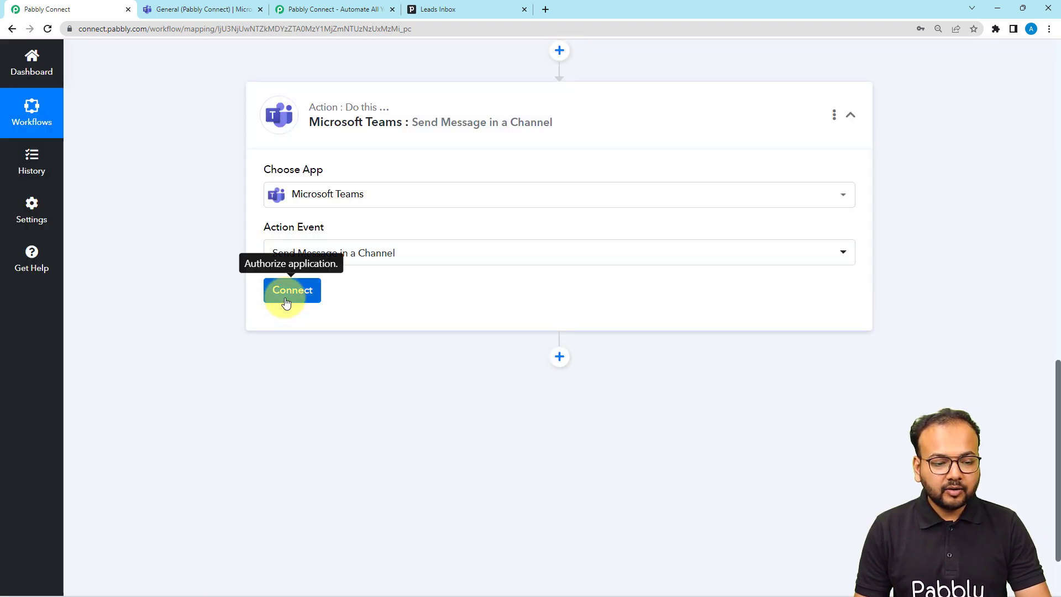
# Step: Add a new Microsoft Teams connection, accept the Microsoft permissions, and save it
pyautogui.click(292, 290)
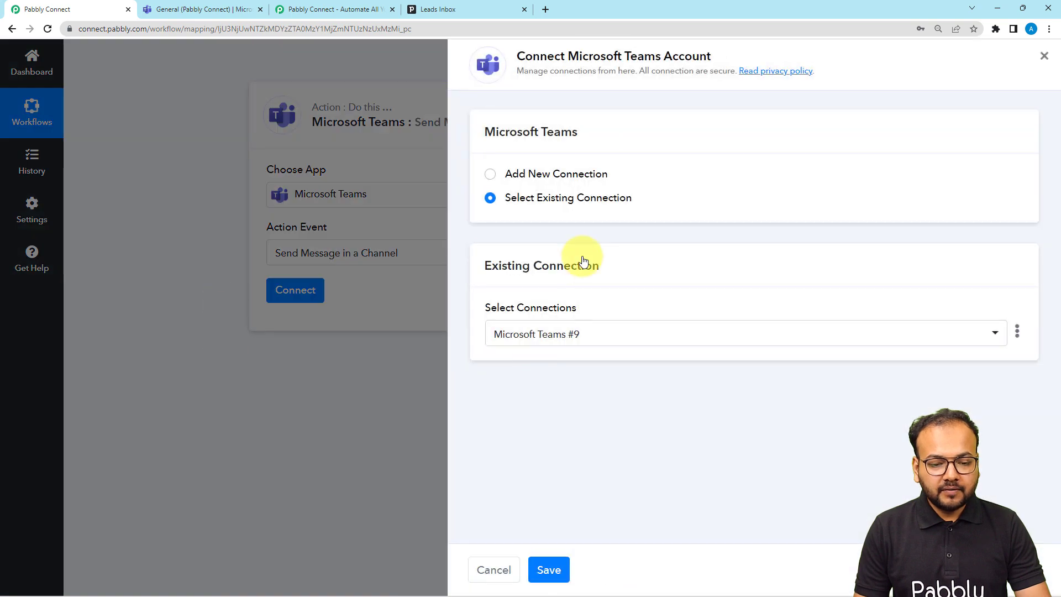
pyautogui.click(489, 175)
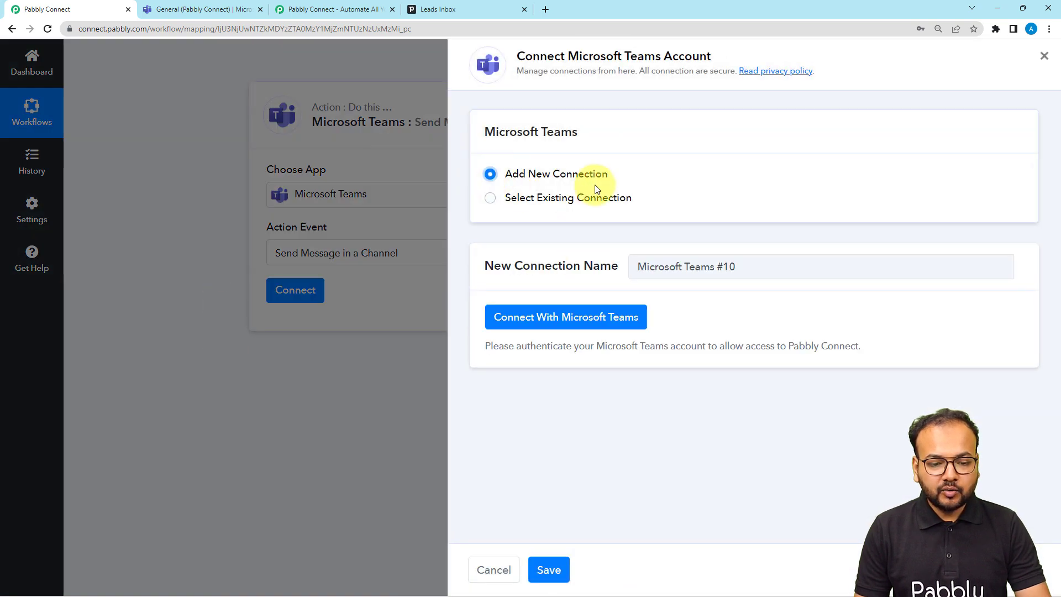
pyautogui.click(566, 316)
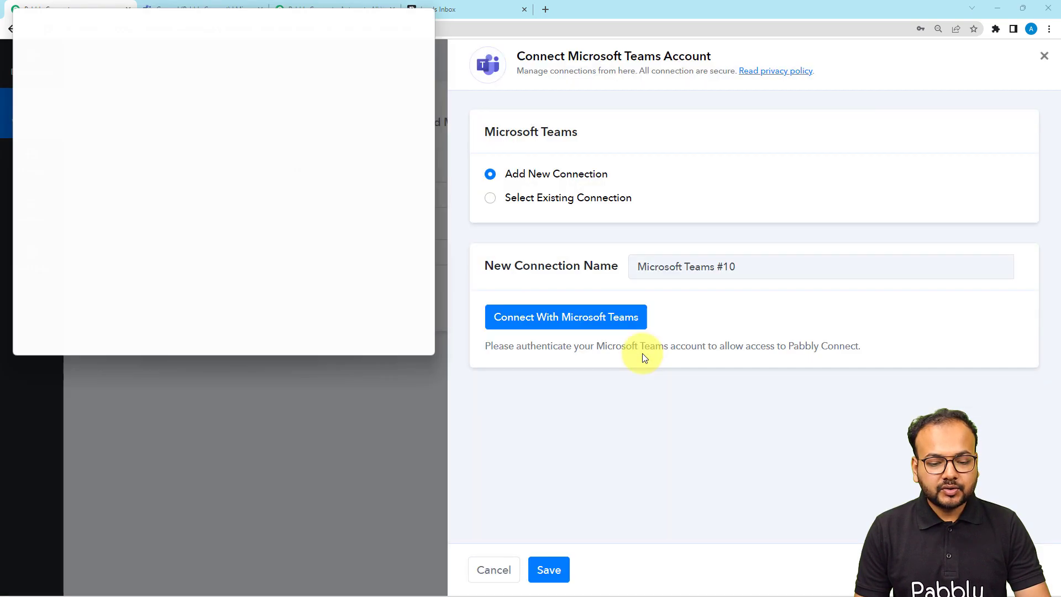
pyautogui.click(566, 317)
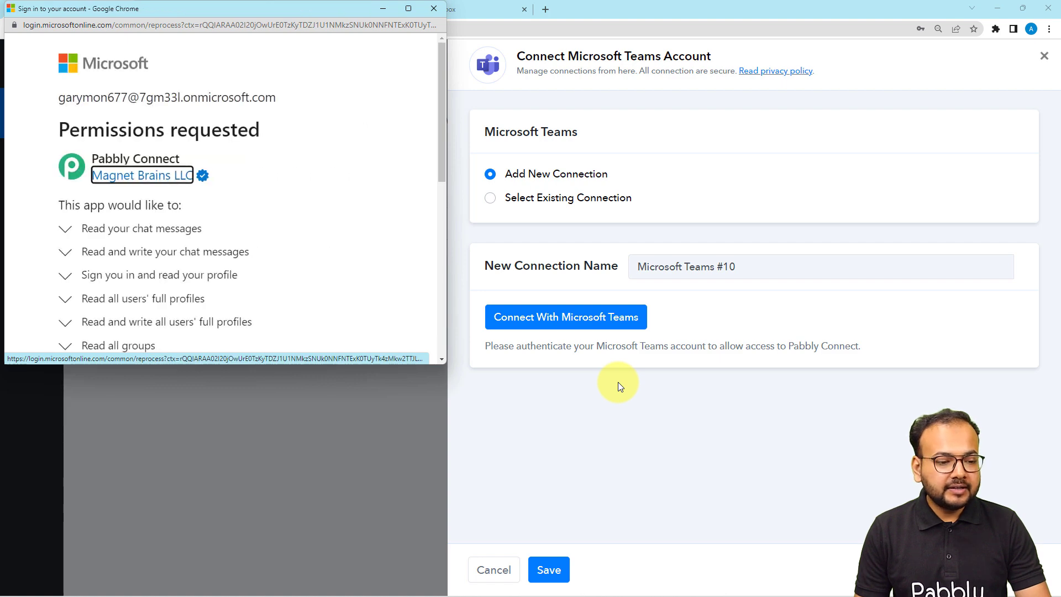
pyautogui.scroll(-3)
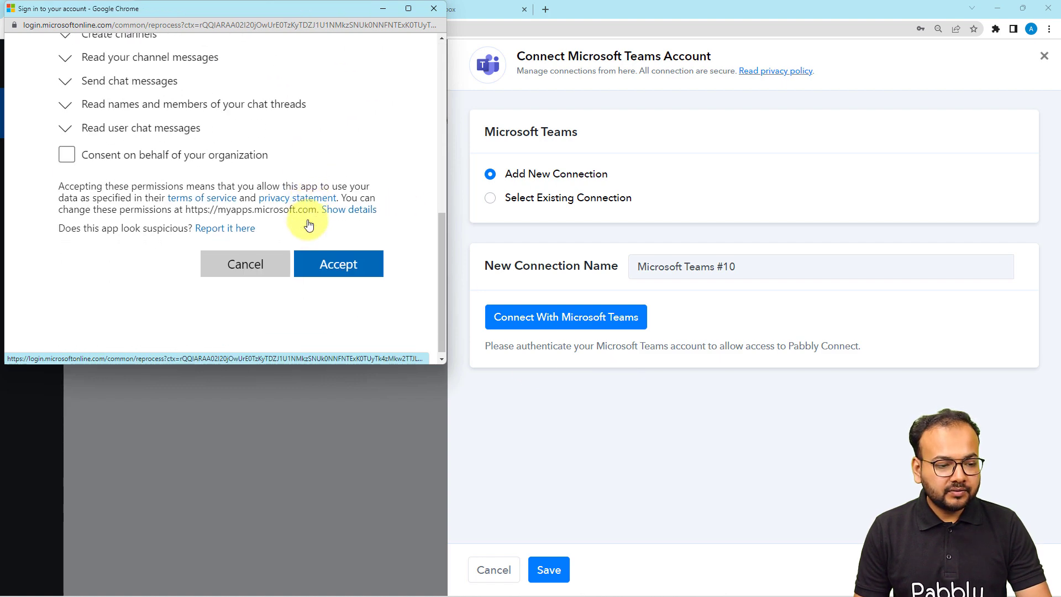
pyautogui.click(338, 259)
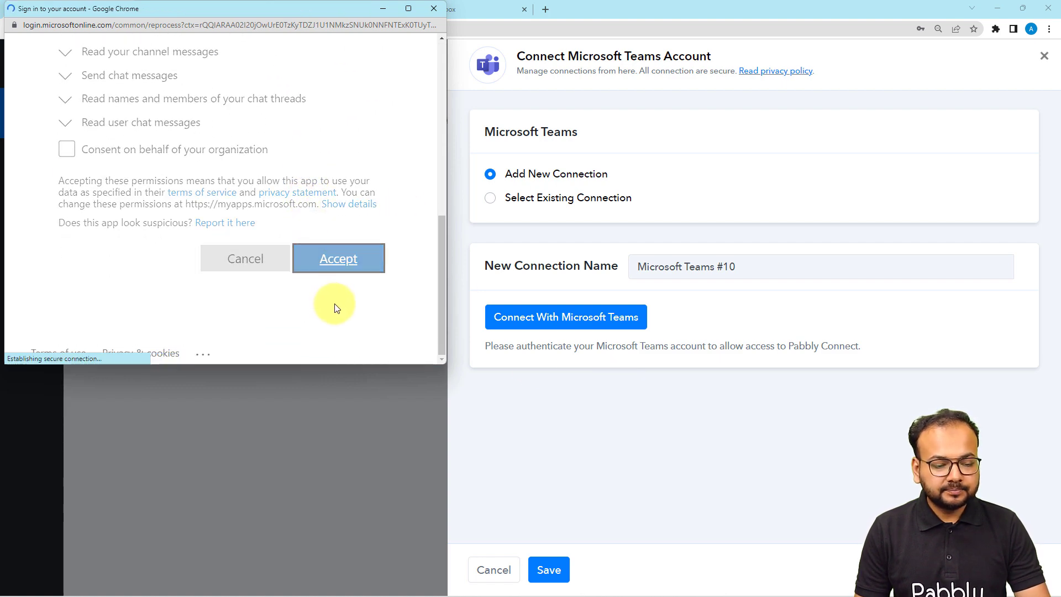
pyautogui.click(338, 259)
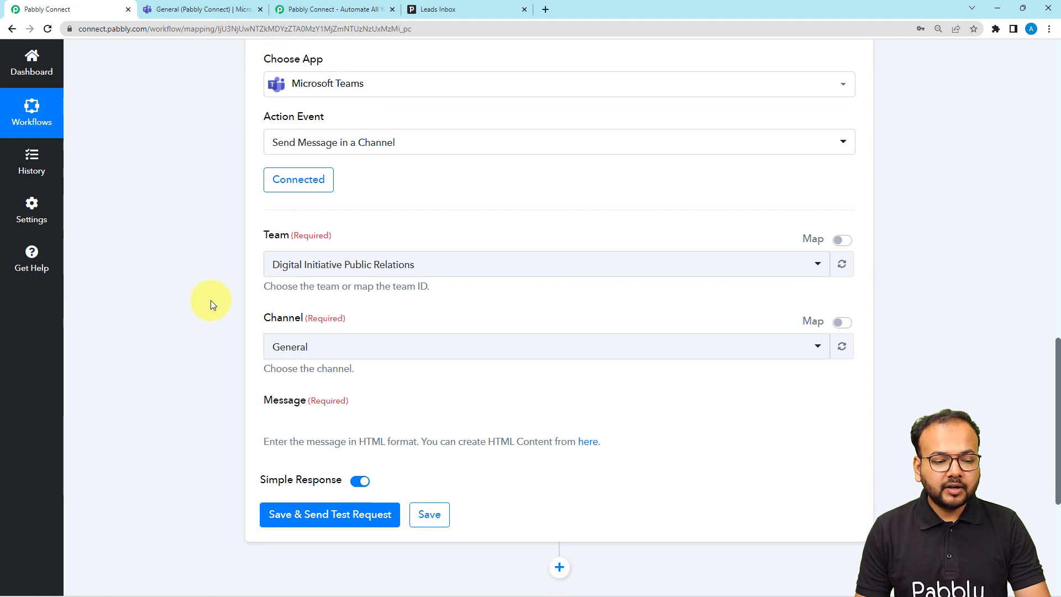
# Step: Target the Pabbly Connect team's General channel and begin the message with 'Hello team,'
pyautogui.scroll(-3)
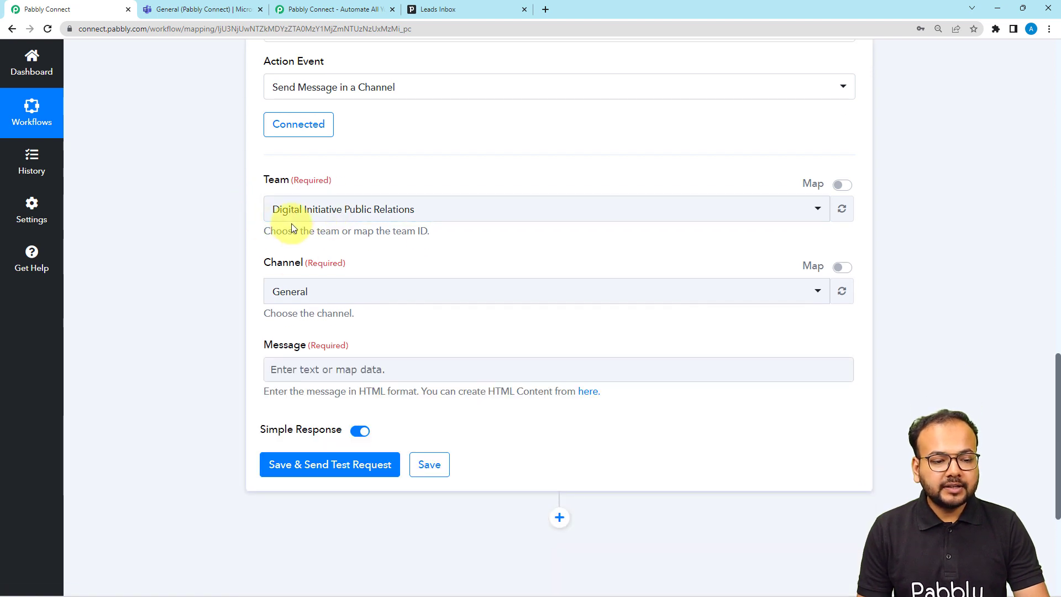
pyautogui.scroll(-3)
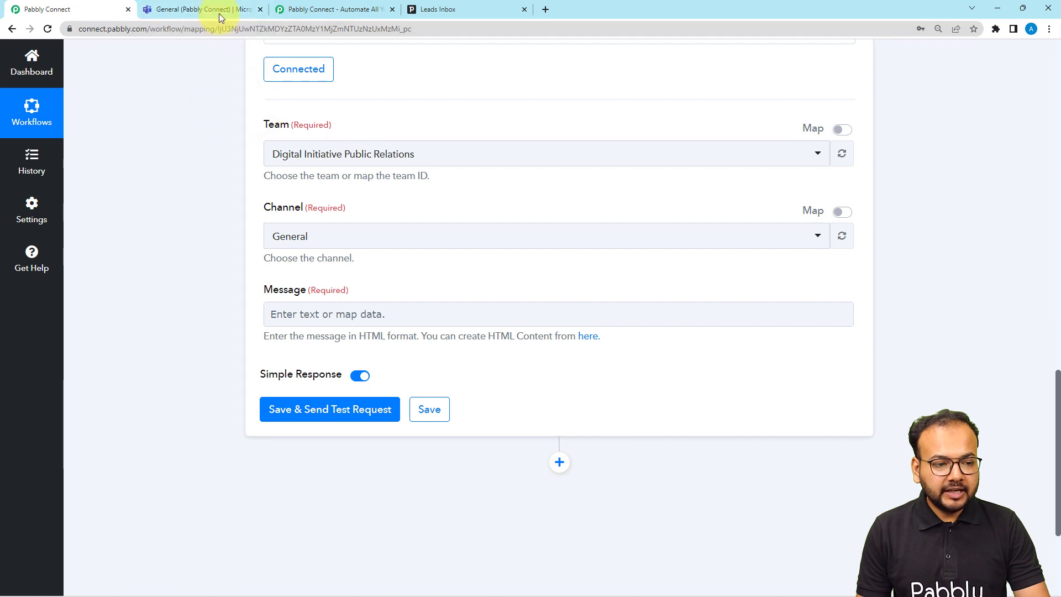
pyautogui.click(204, 9)
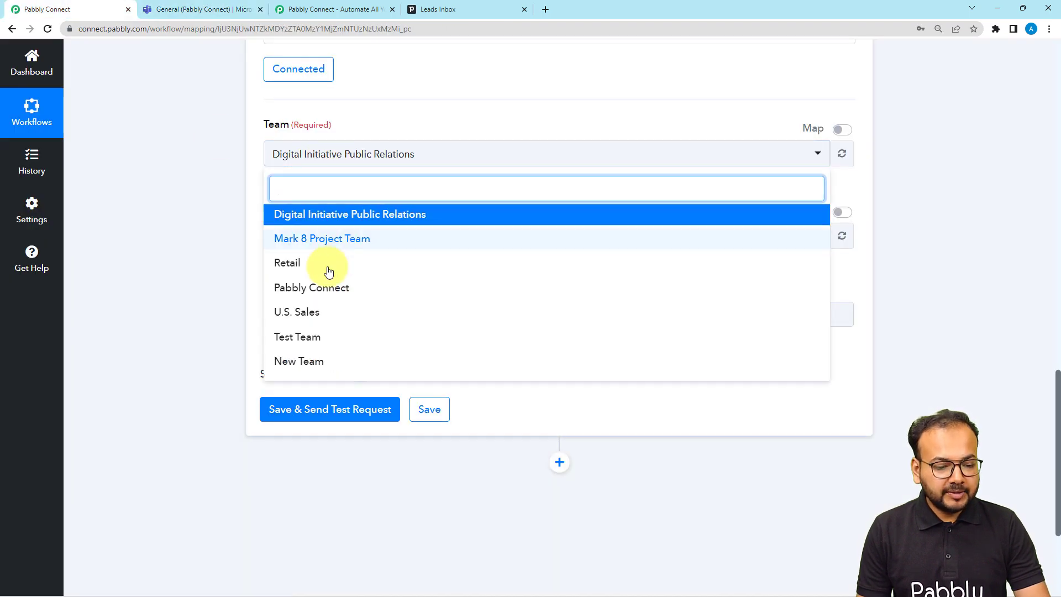
pyautogui.click(312, 288)
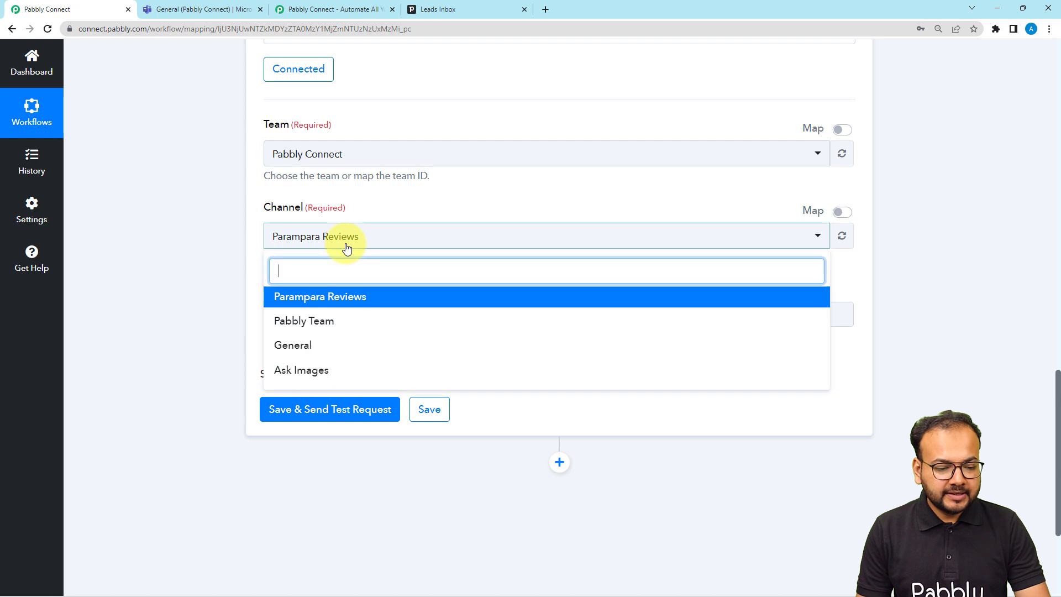
pyautogui.click(293, 345)
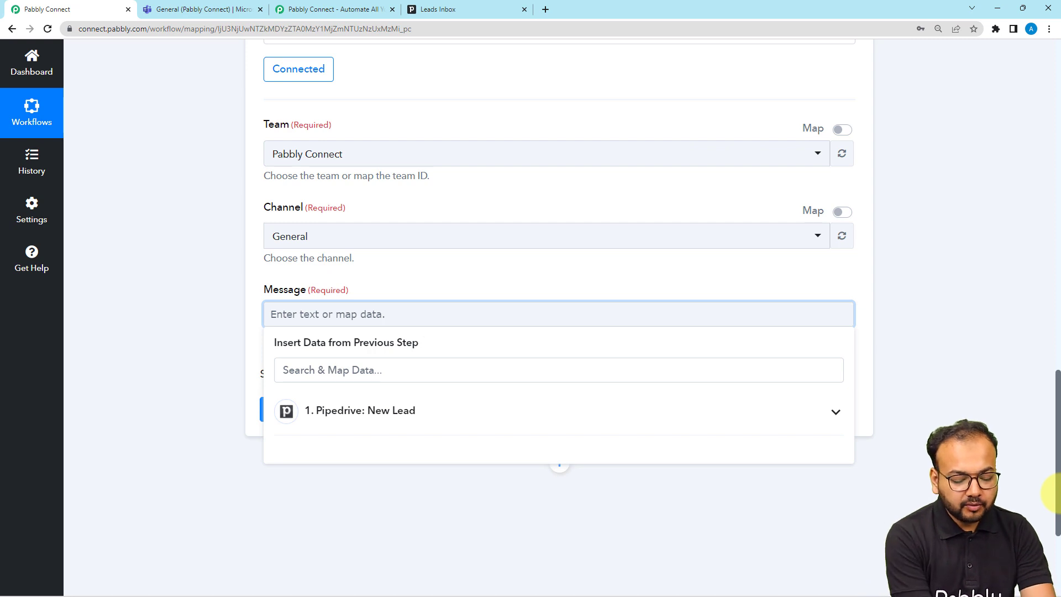
pyautogui.write('Hello team,')
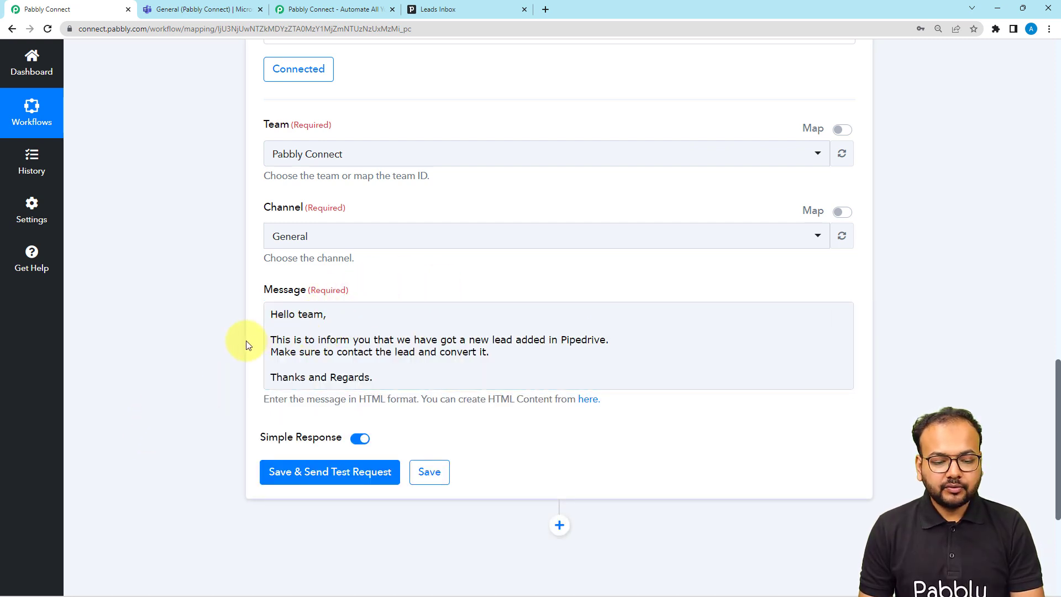
pyautogui.scroll(-3)
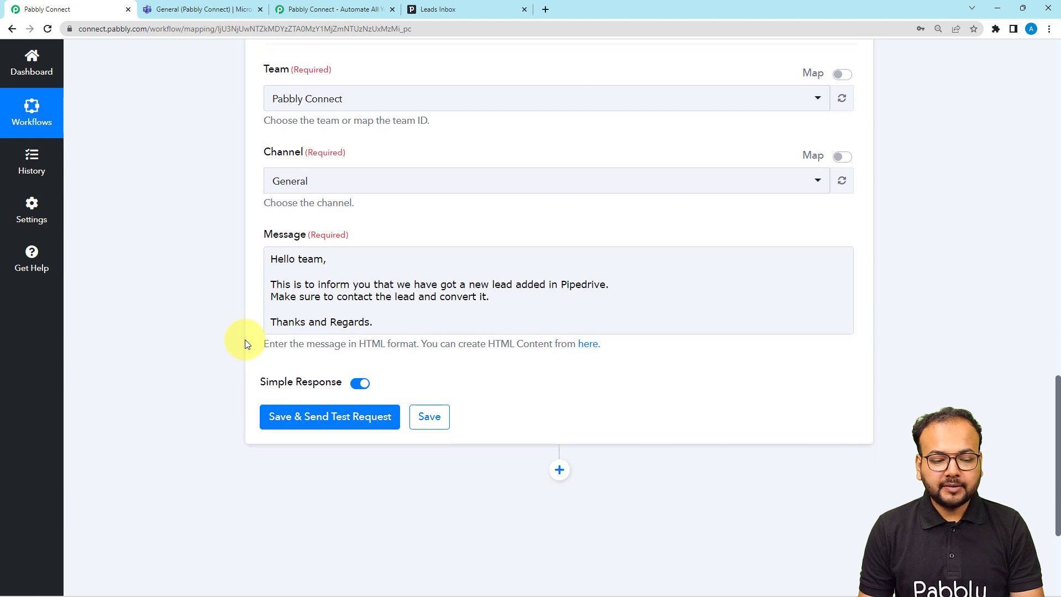
pyautogui.scroll(-3)
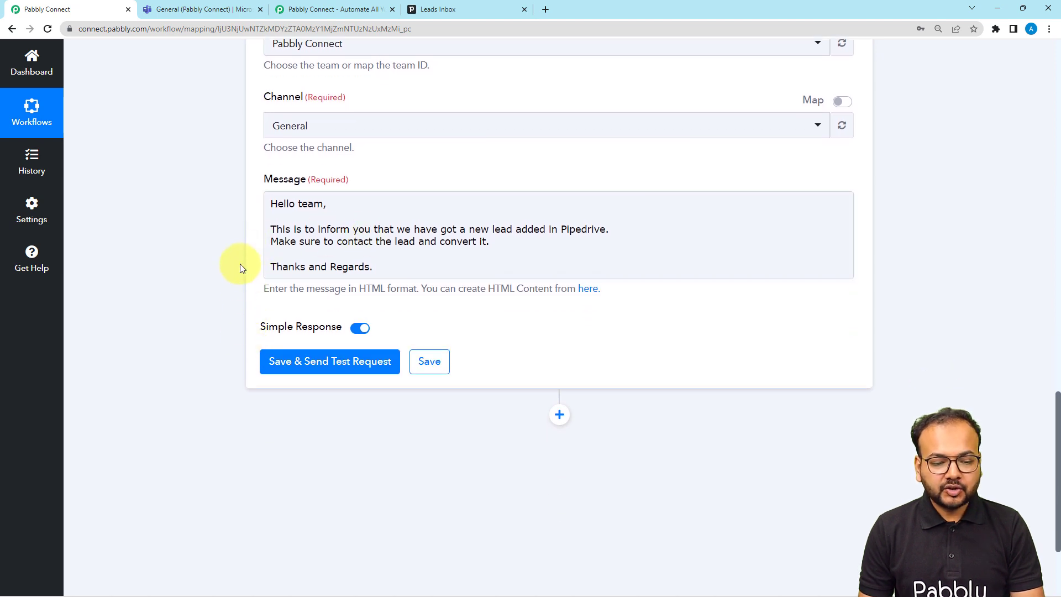
pyautogui.moveTo(237, 270)
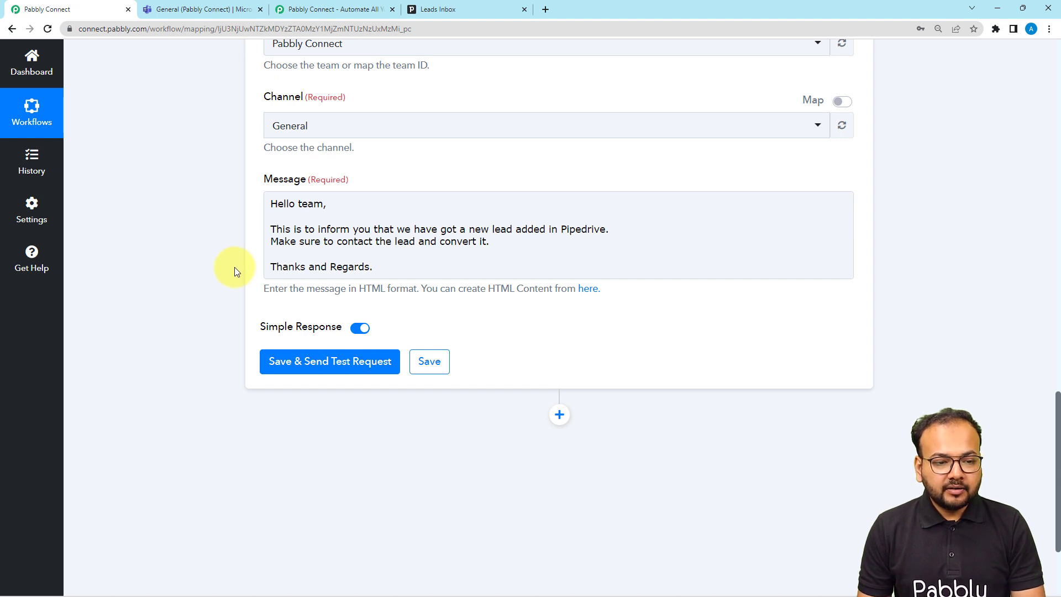
pyautogui.moveTo(330, 362)
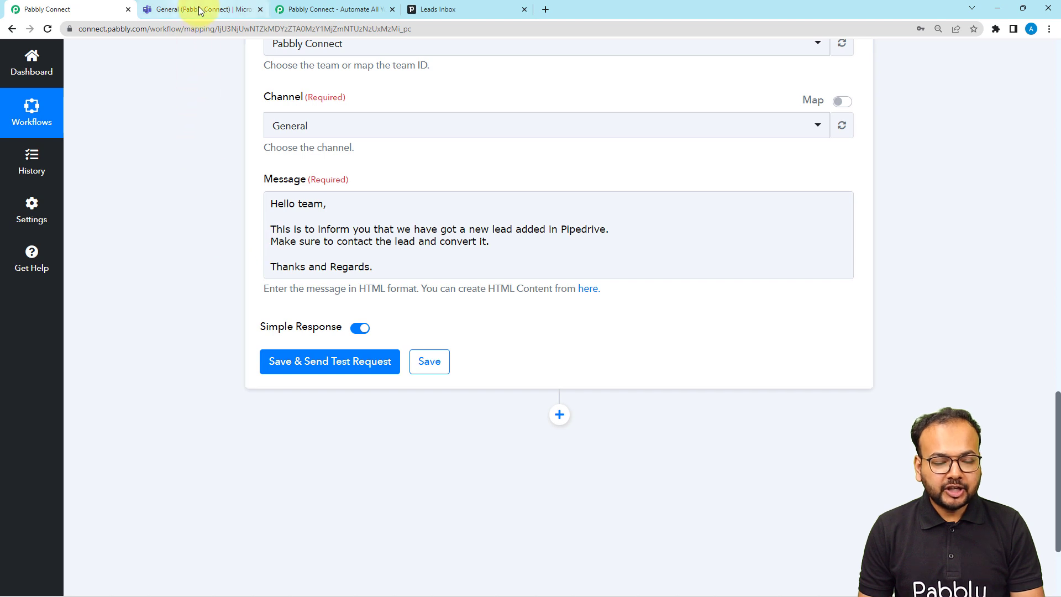
# Step: Send the test request and view the new-lead message in the General channel
pyautogui.click(199, 9)
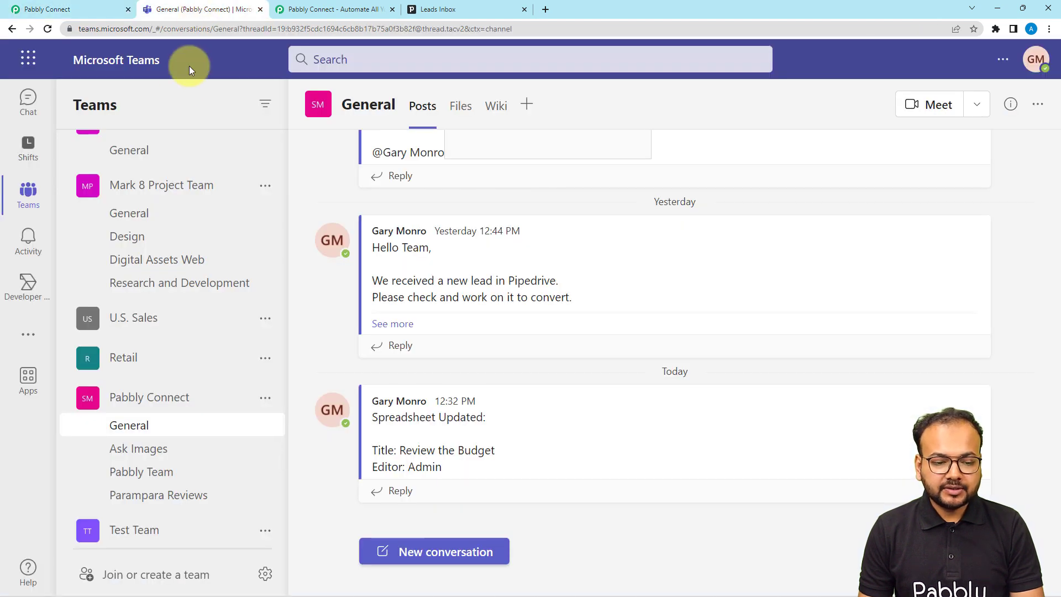
pyautogui.moveTo(415, 385)
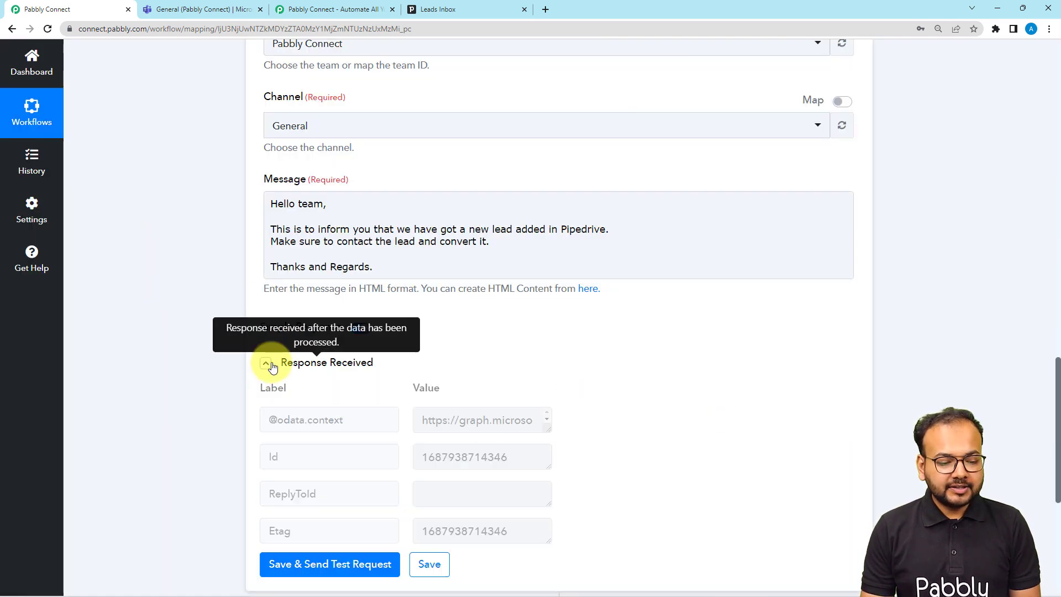
pyautogui.click(201, 9)
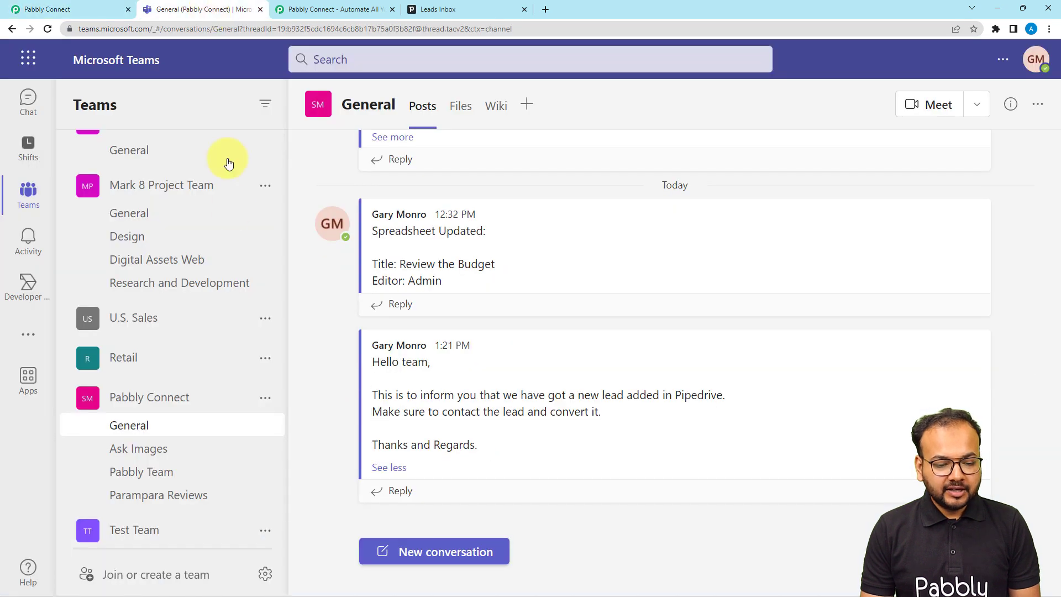
pyautogui.moveTo(468, 373)
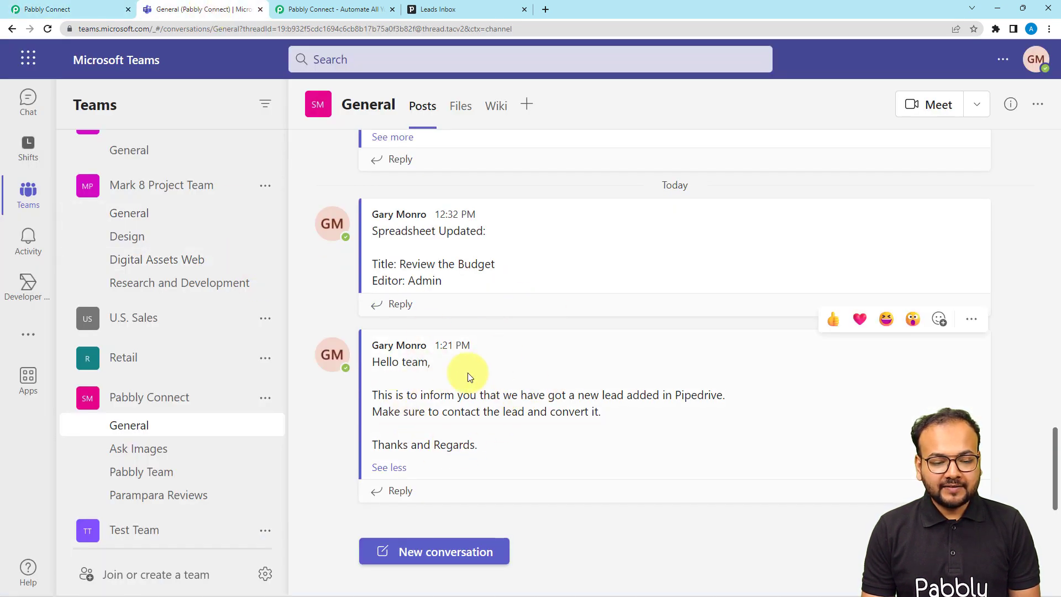
pyautogui.moveTo(309, 433)
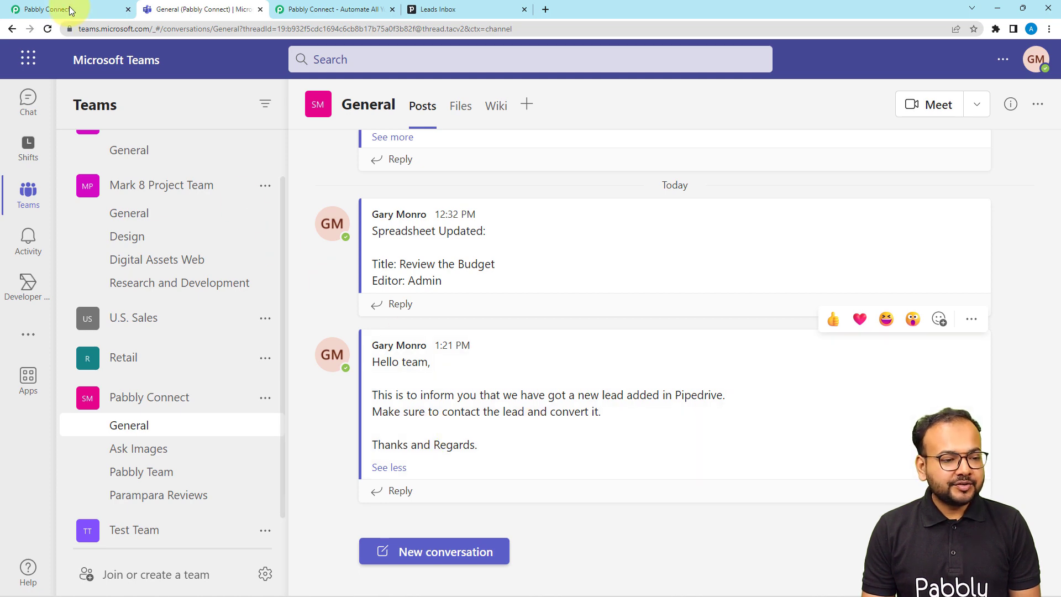
# Step: Switch back to the Pabbly Connect workflow after reading the posted notification
pyautogui.click(44, 8)
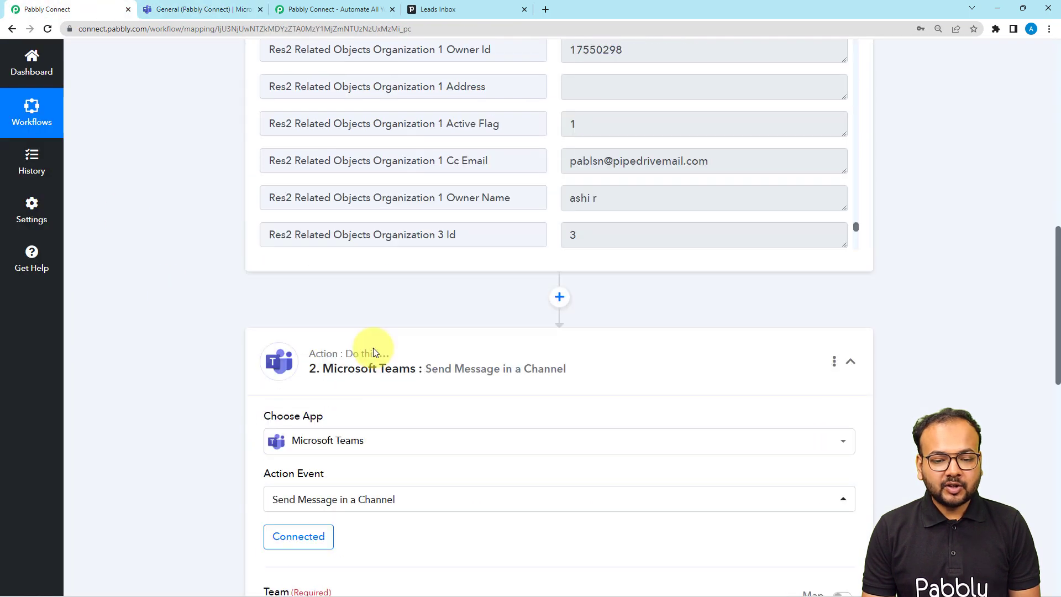